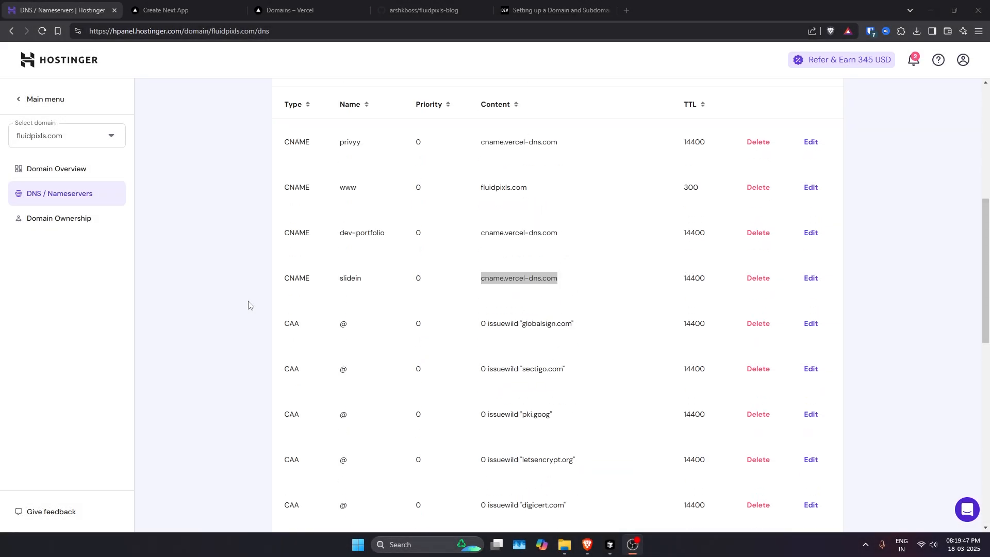
Review Hostinger's fluidpixls.com DNS records, then bring up Vercel's fluidpixls.com domain page.
scroll(up, 3)
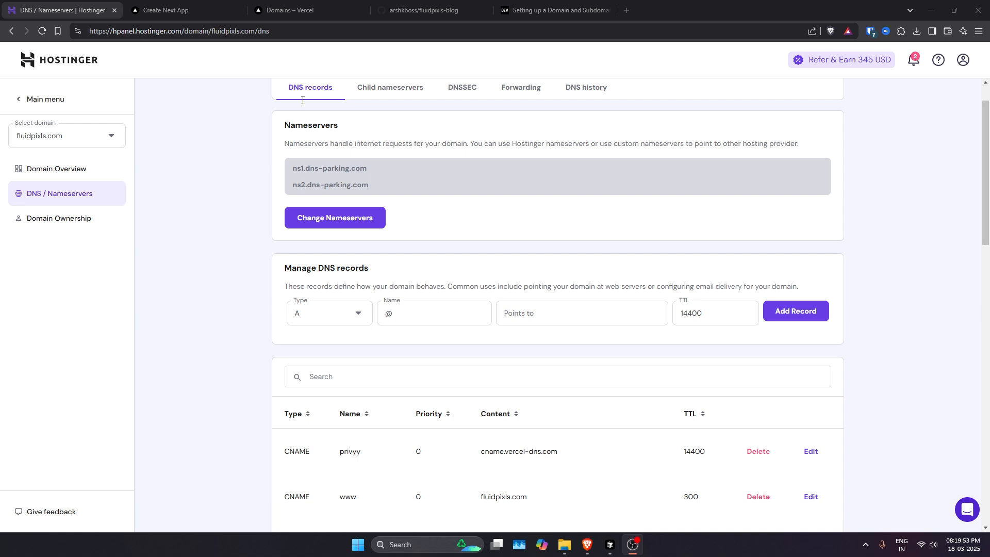
click(291, 10)
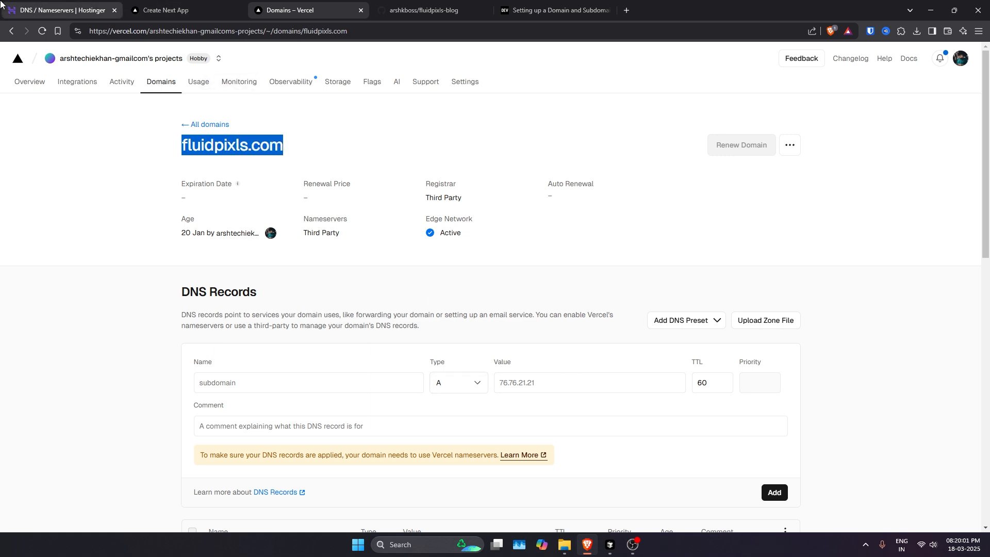
Return to Hostinger's DNS / Nameservers page for fluidpixls.com.
click(57, 10)
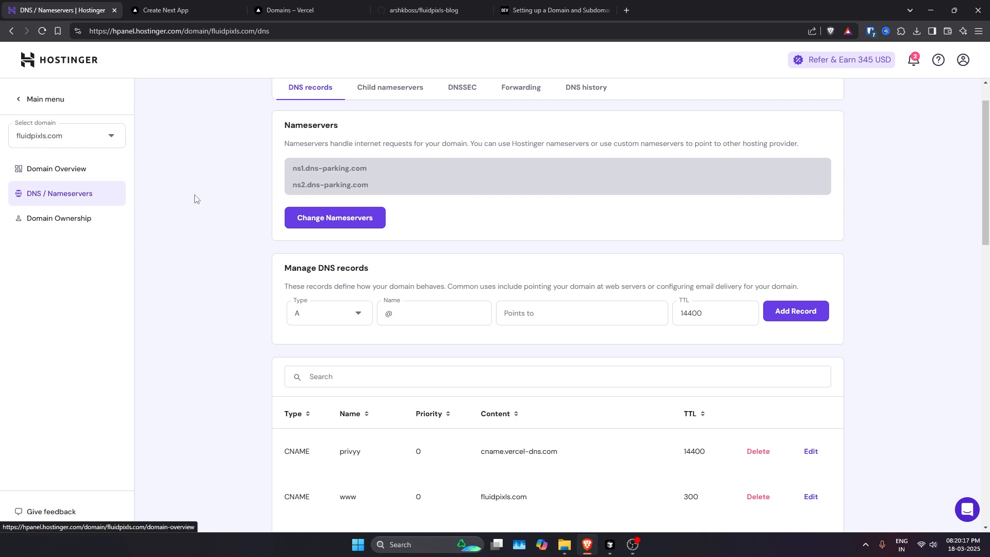
mouse_move(326, 310)
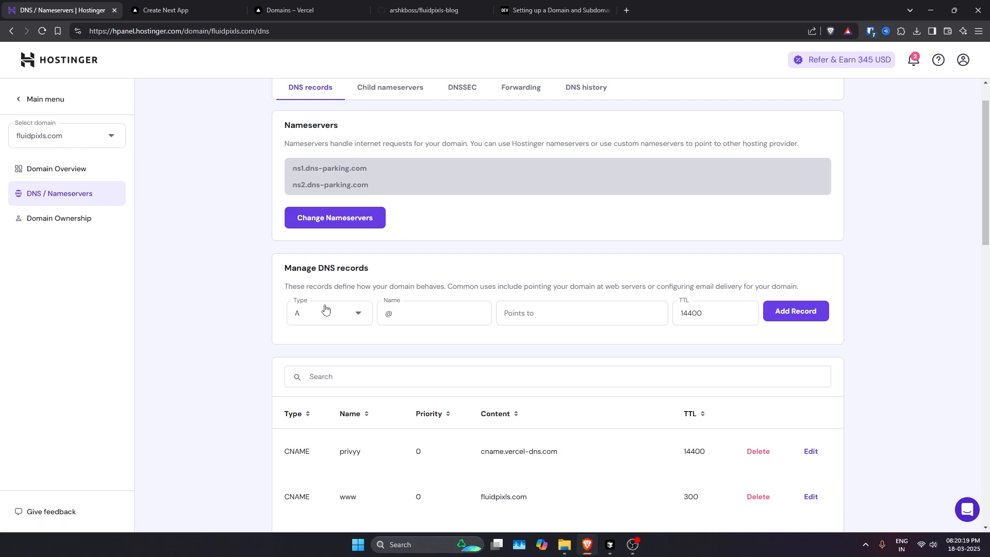
Set the new DNS record's type to A, then check Vercel's A value 76.76.21.21.
click(328, 312)
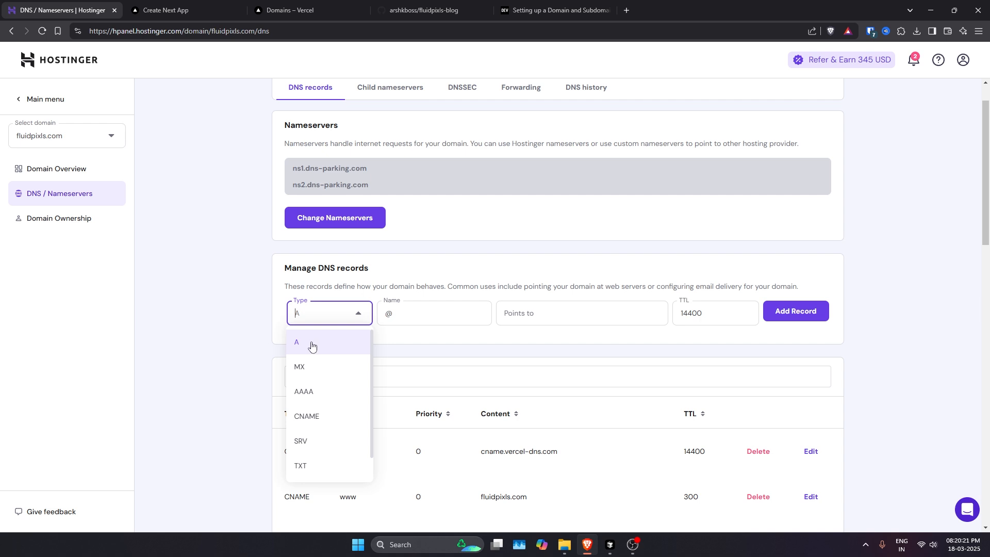
click(297, 342)
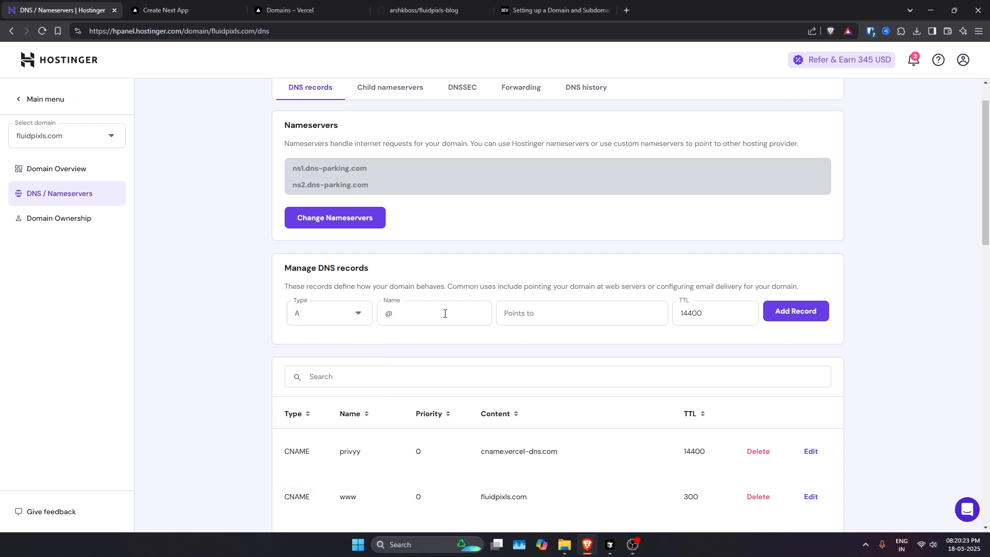
click(288, 10)
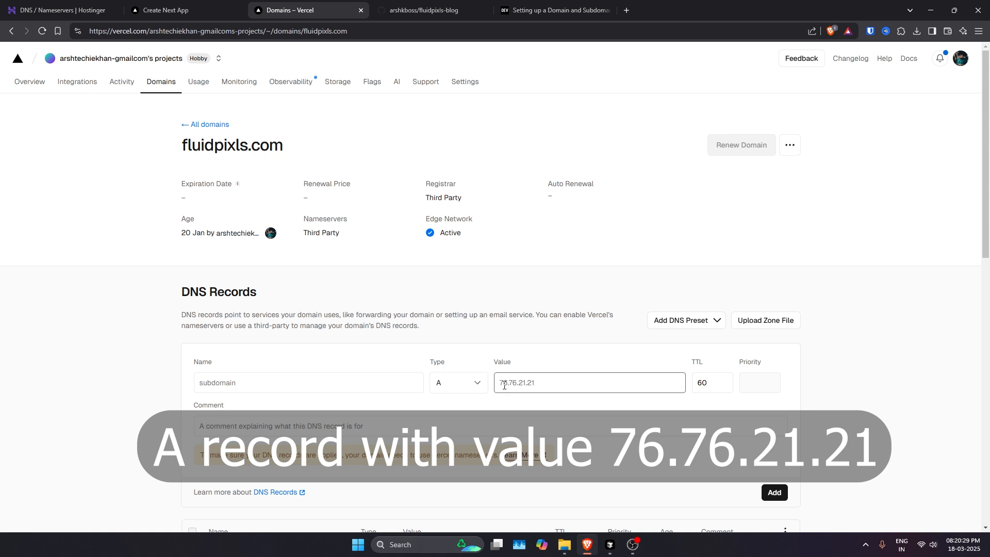
mouse_move(514, 397)
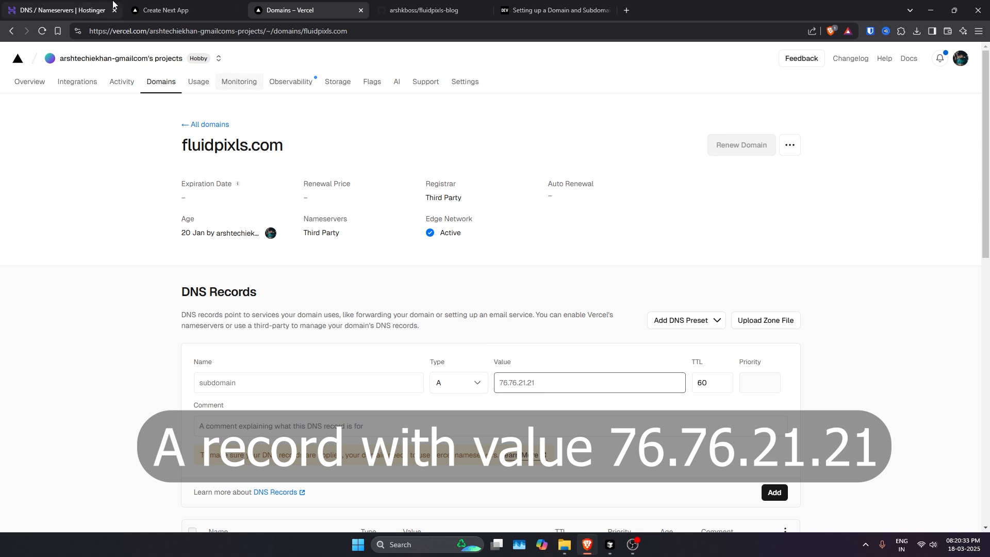
Draft an A record for @ pointing to 76.76.21.21, which Hostinger flags as already existing.
click(57, 11)
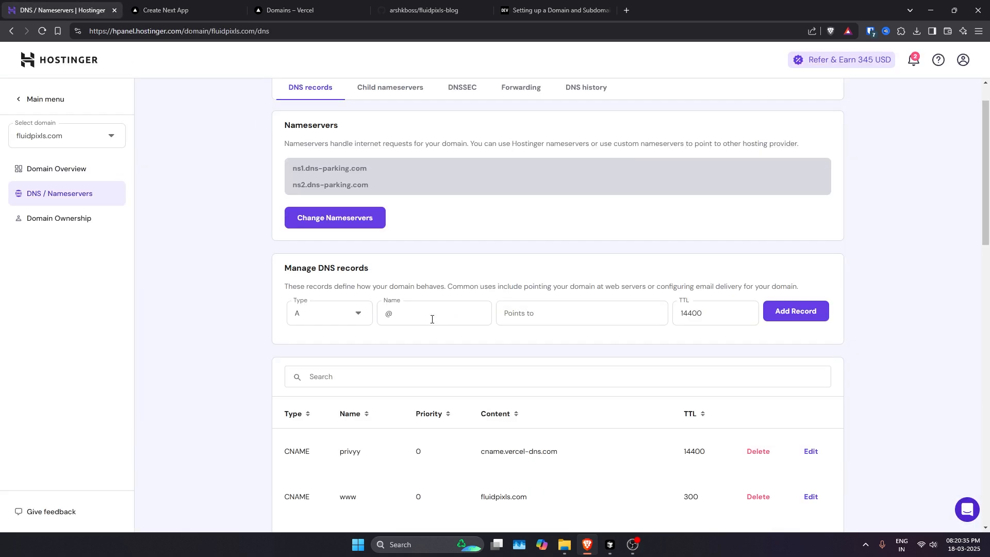
click(580, 312)
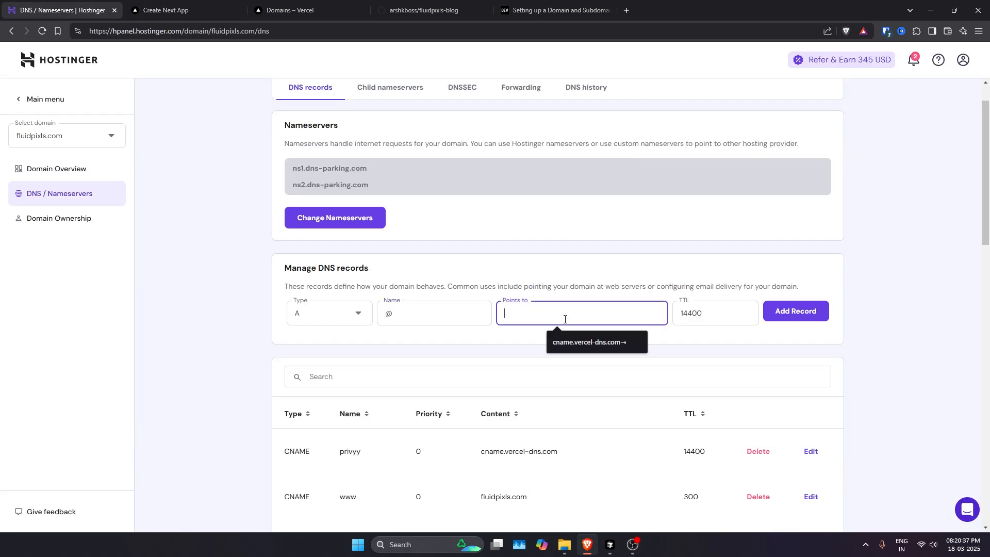
text(76.76.21.21)
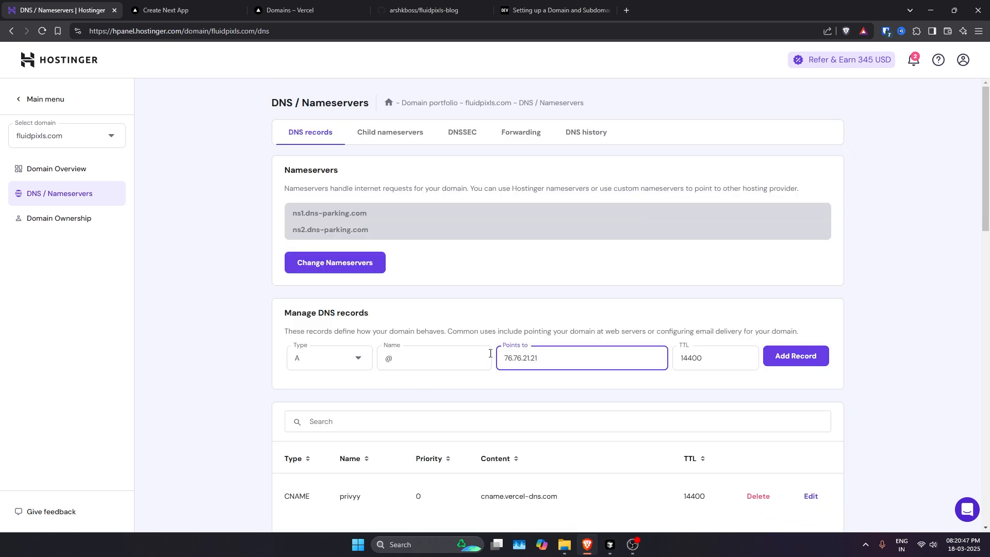
click(795, 355)
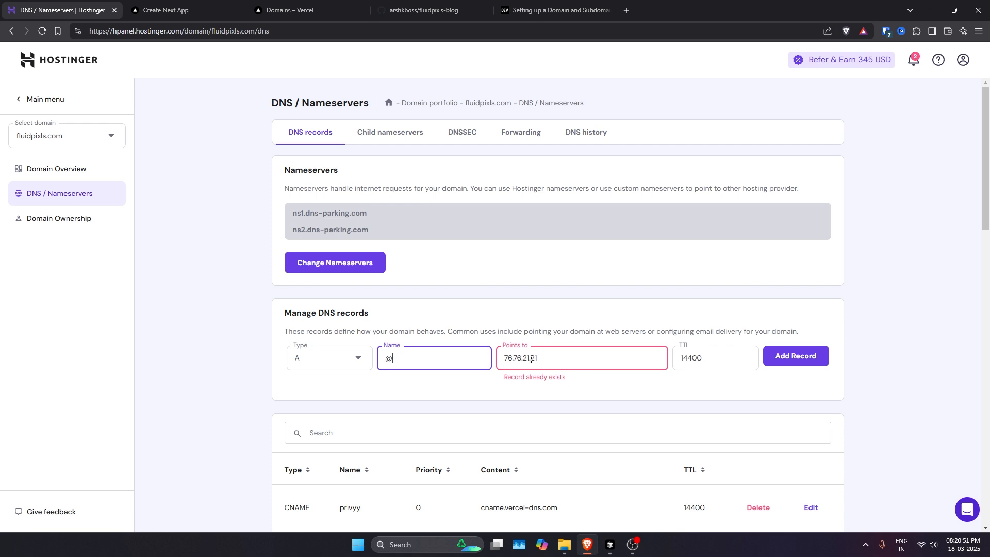
click(556, 358)
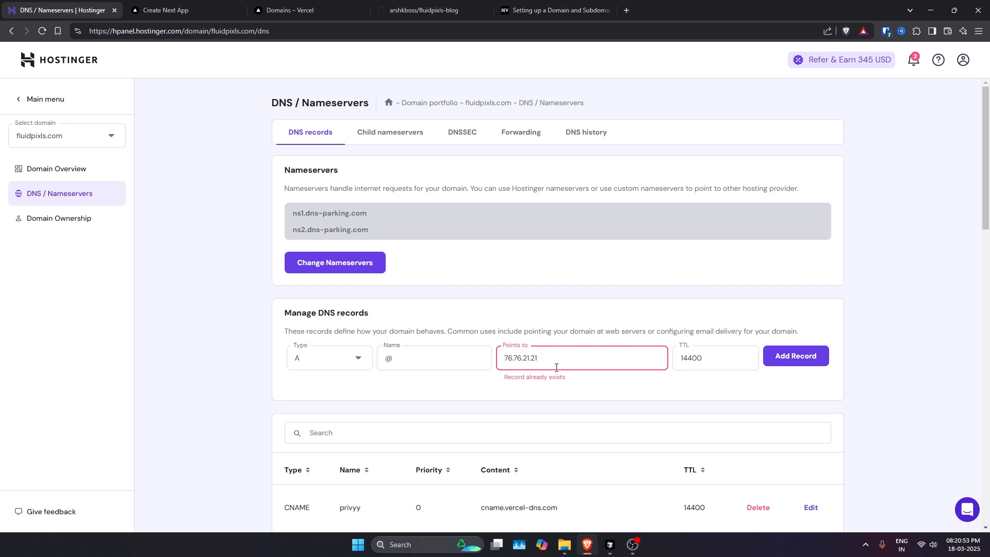
click(308, 11)
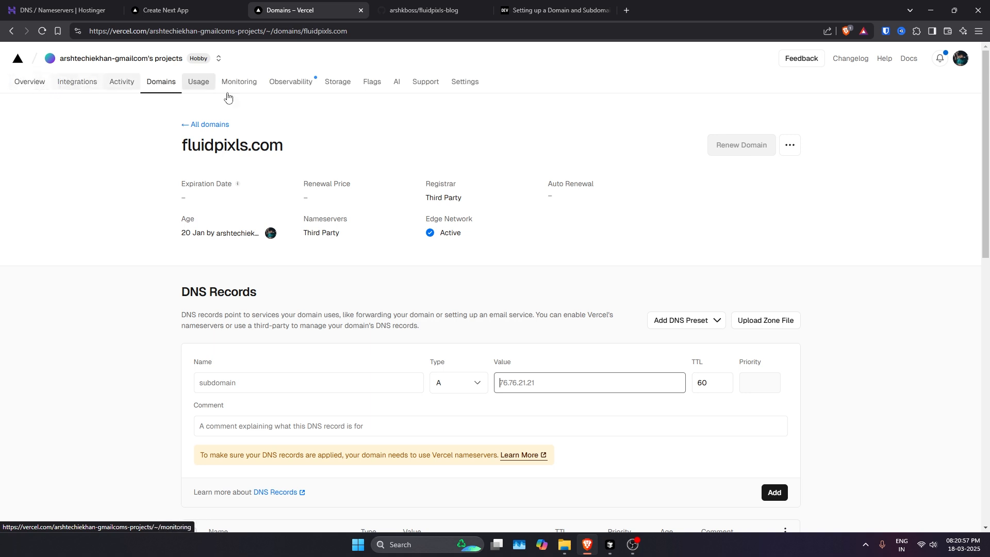
Go back to Vercel's All domains list showing the account's three domains.
click(204, 124)
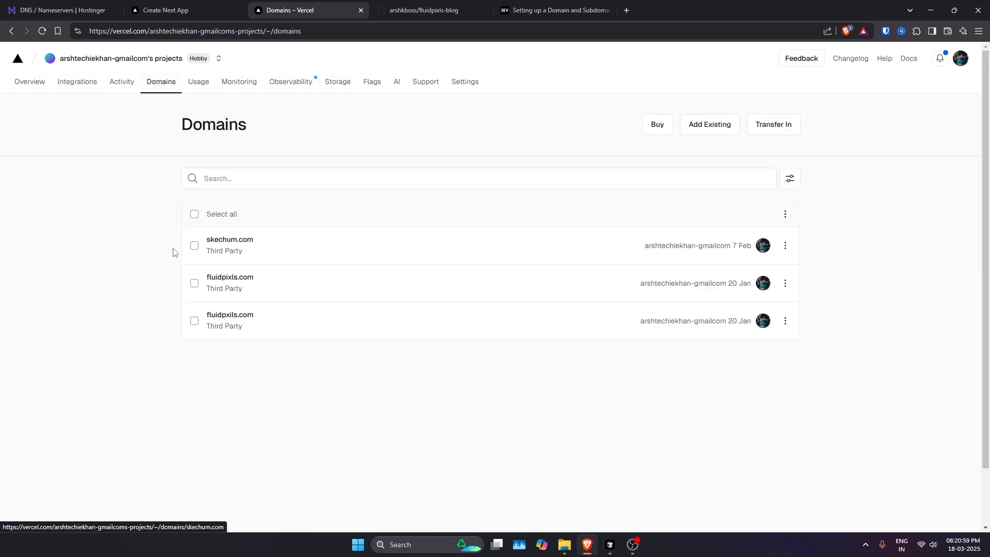
mouse_move(298, 133)
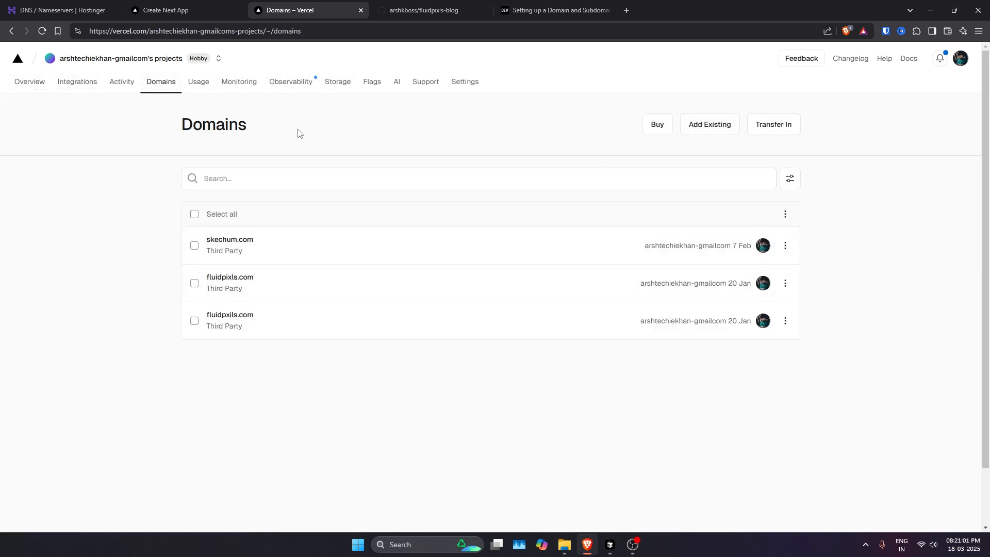
mouse_move(160, 82)
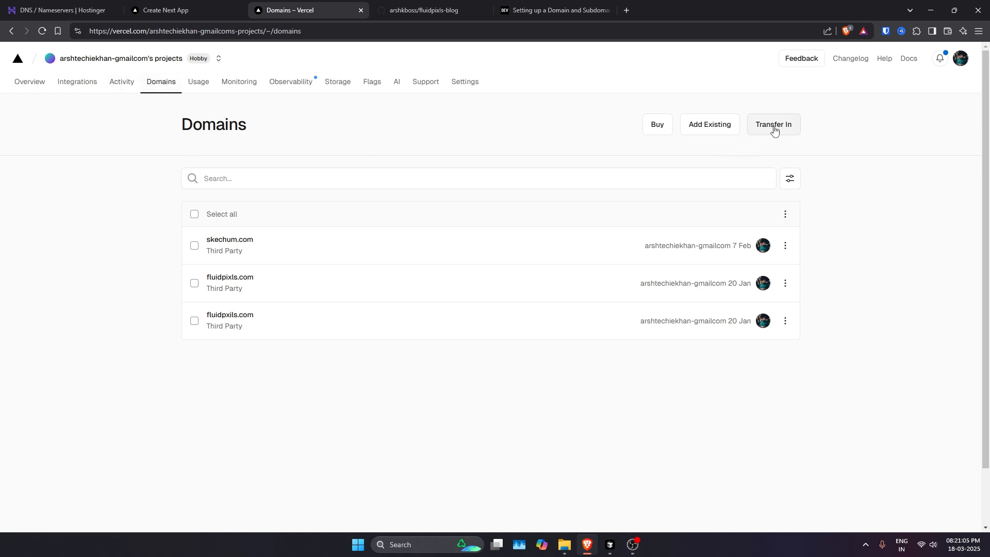
click(709, 124)
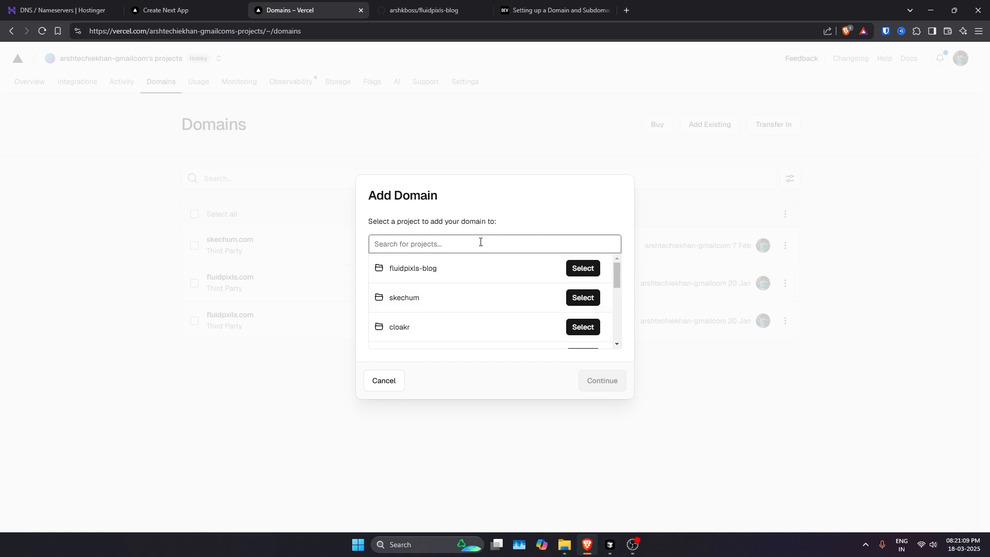
mouse_move(582, 268)
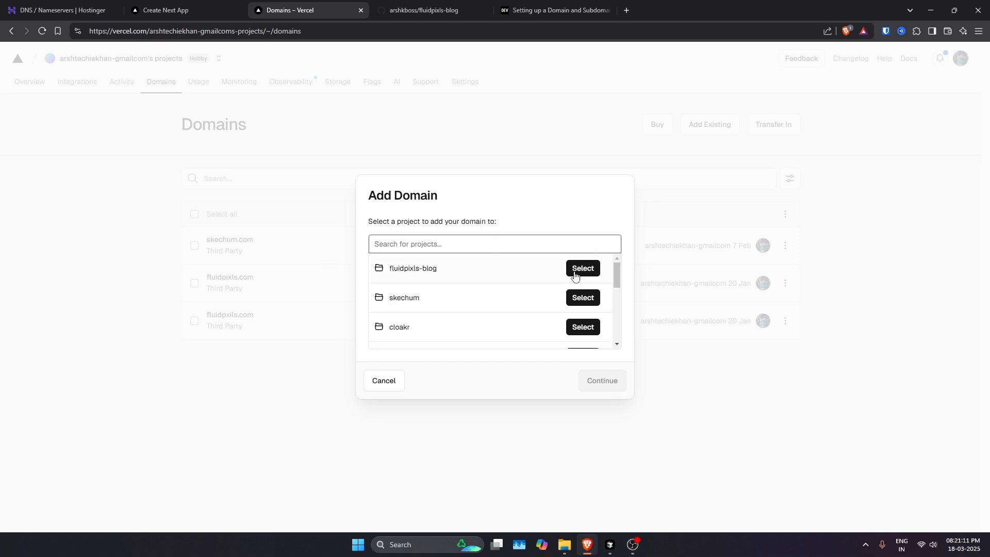
click(582, 269)
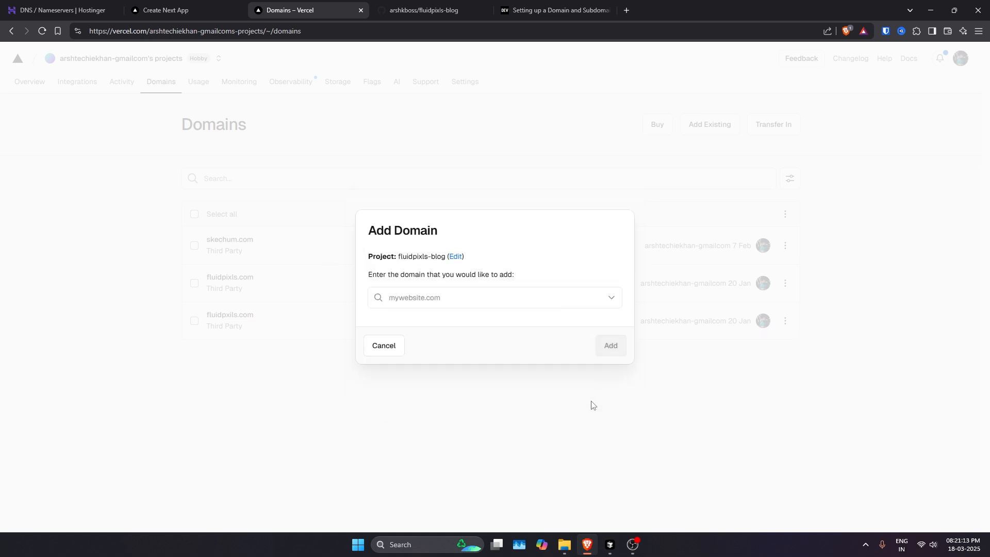
click(492, 297)
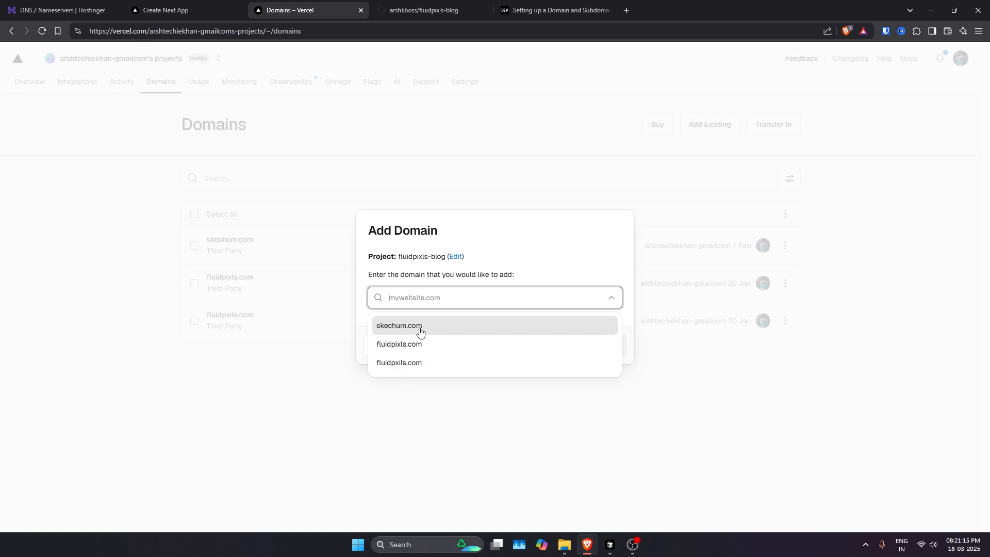
click(398, 343)
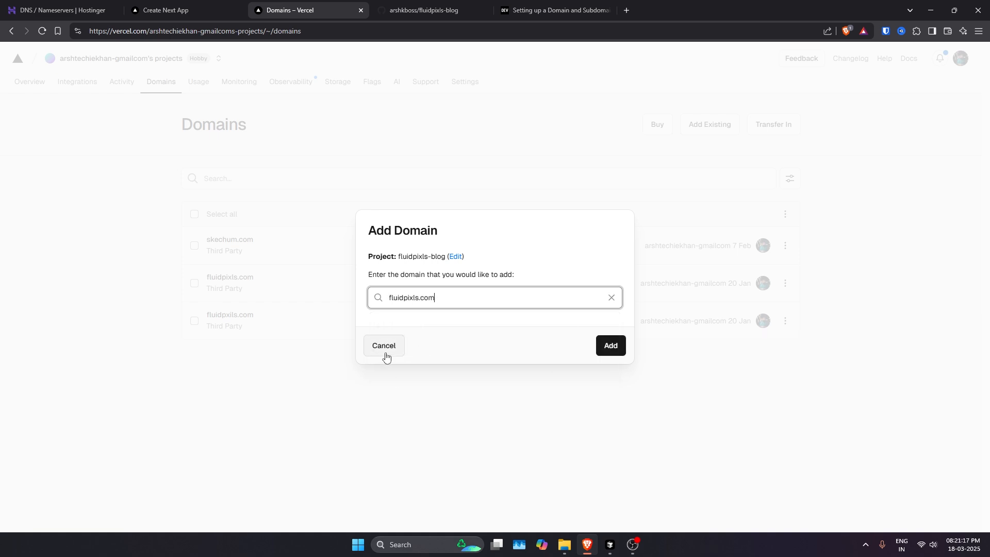
click(384, 345)
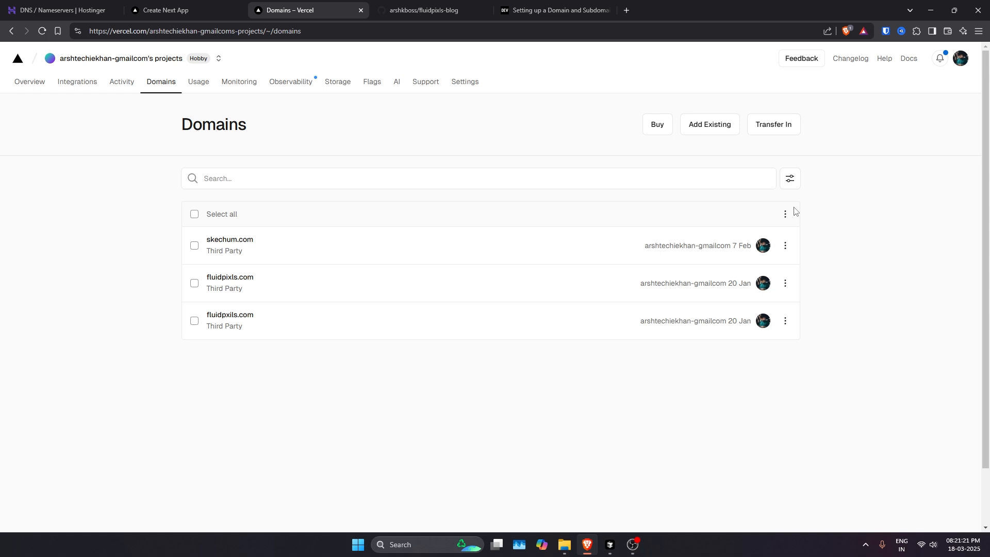
mouse_move(794, 210)
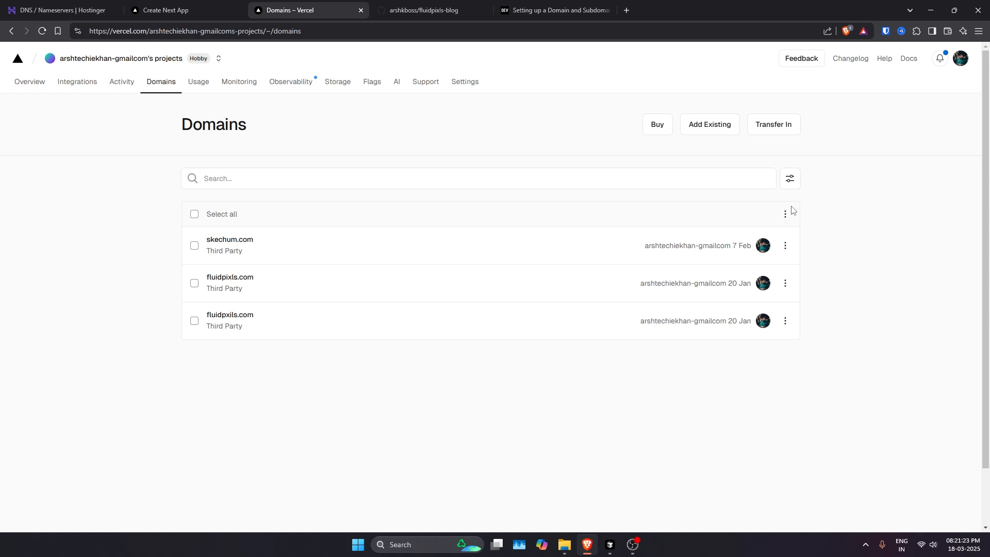
Return to Hostinger's fluidpixls.com DNS records and look over the existing CNAME and CAA entries.
click(355, 178)
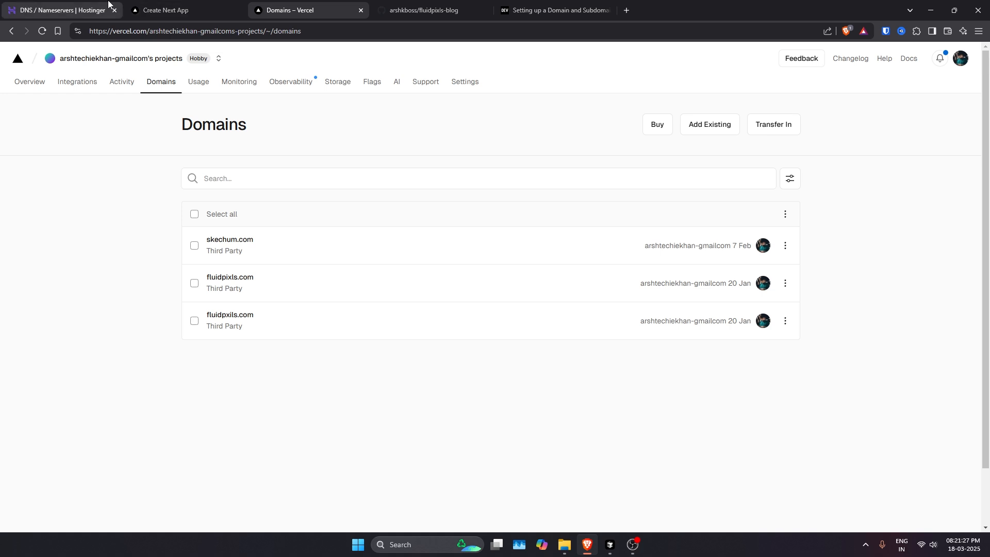
click(60, 10)
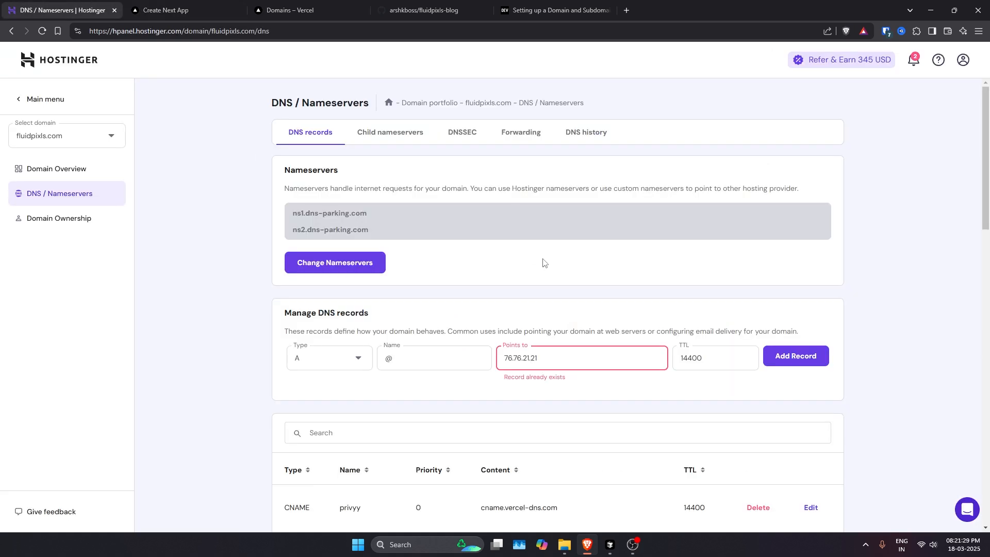
scroll(down, 3)
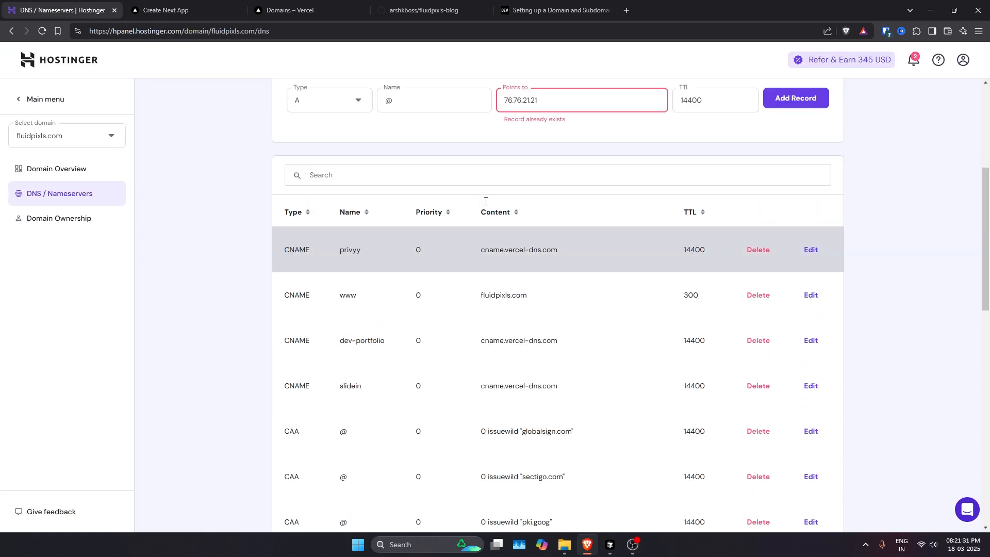
mouse_move(418, 395)
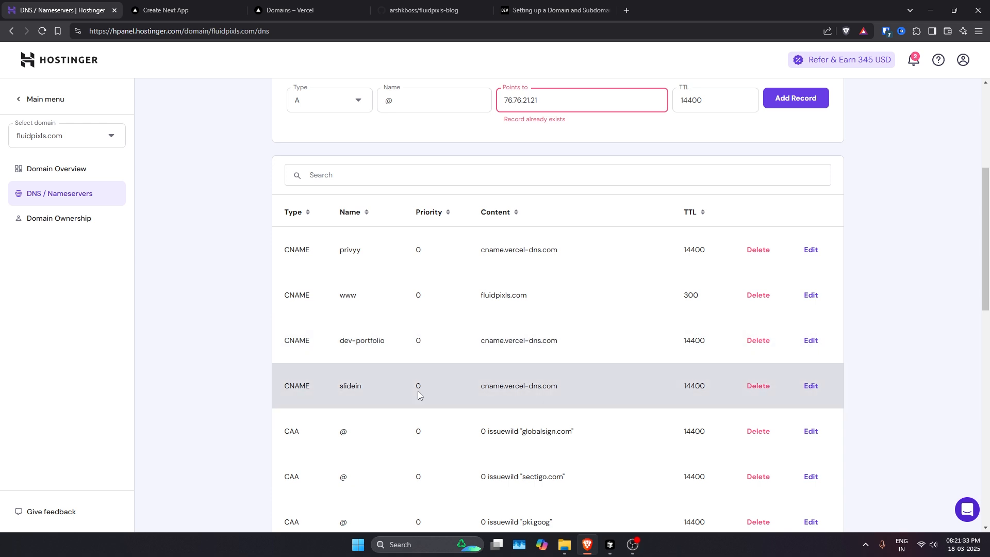
double_click(362, 340)
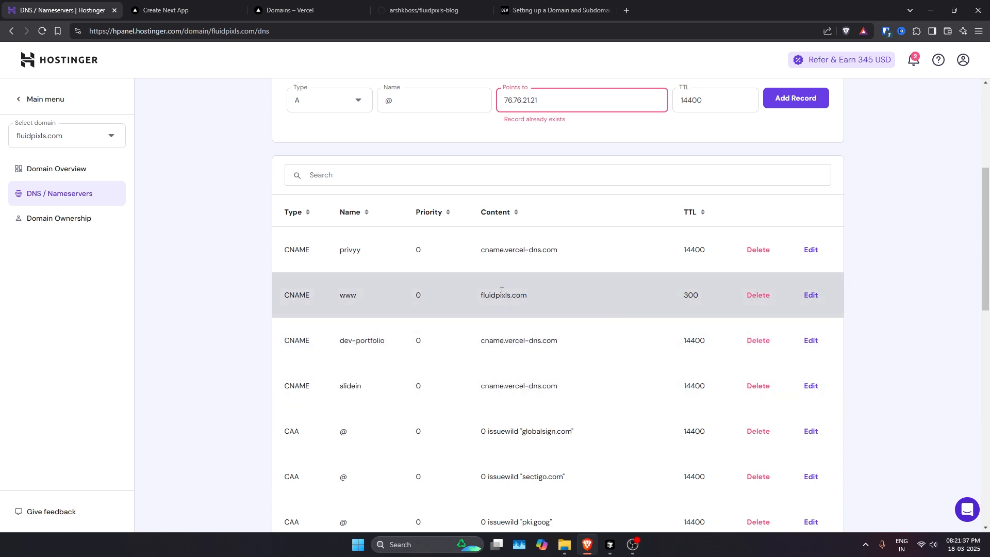
double_click(495, 295)
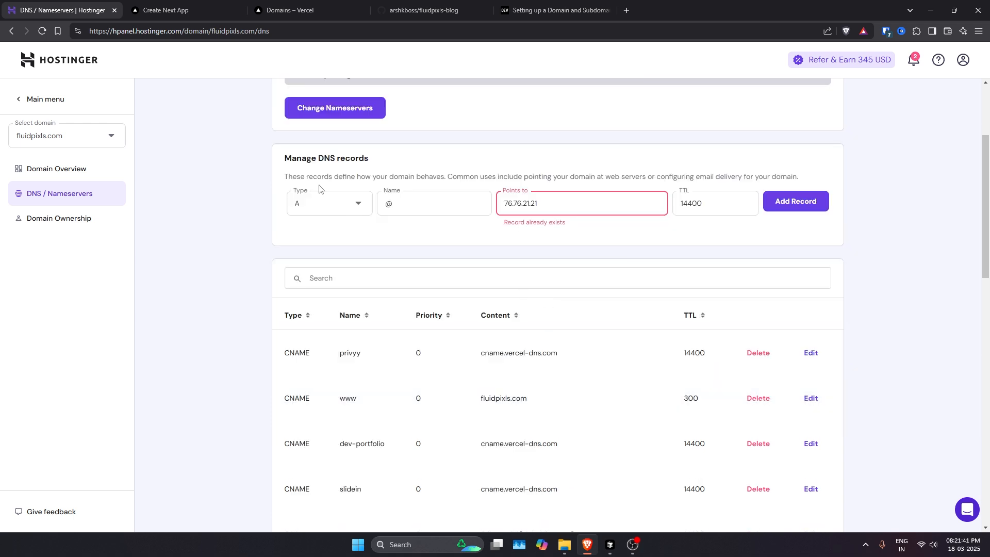
Start a CNAME record and name it blog, replacing the default @.
click(328, 203)
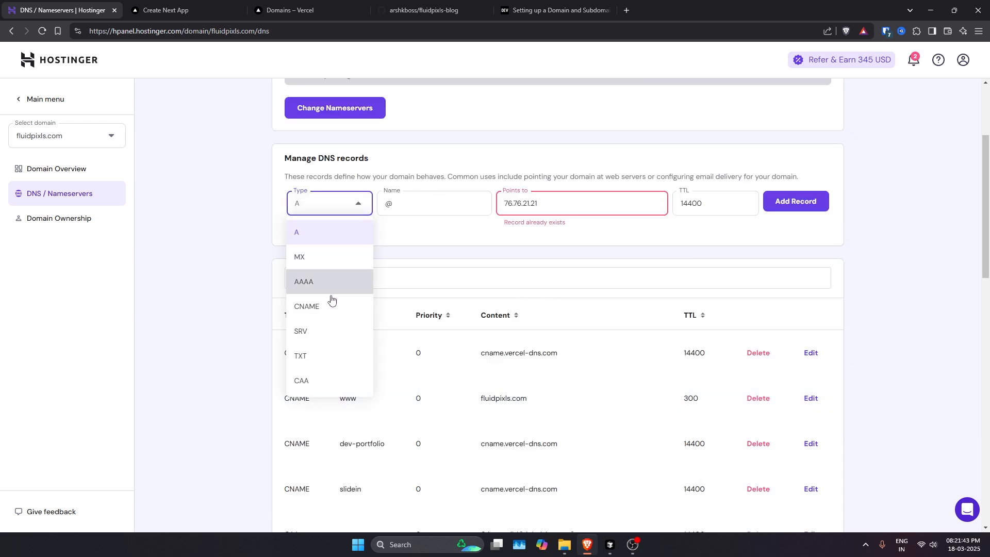
click(306, 306)
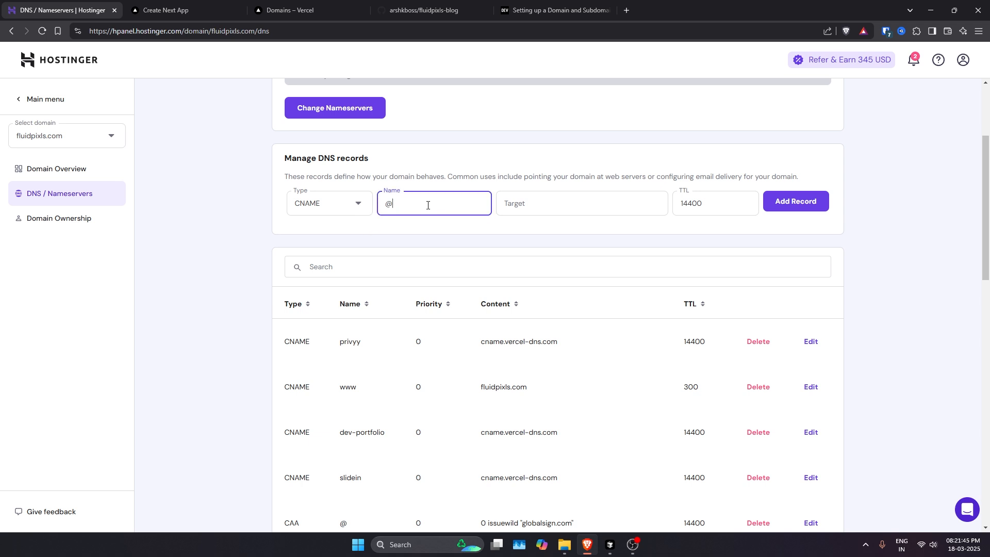
key(Backspace)
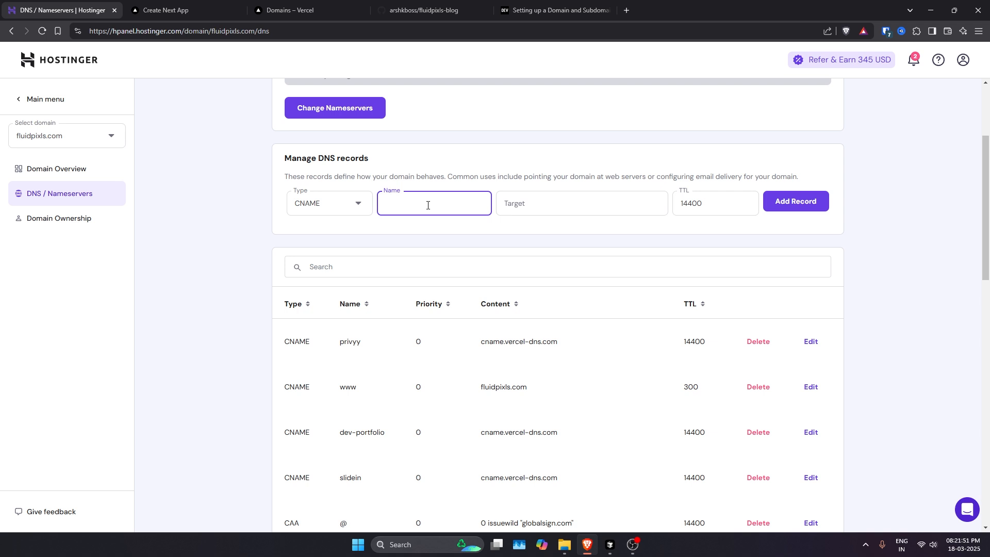
text(blog)
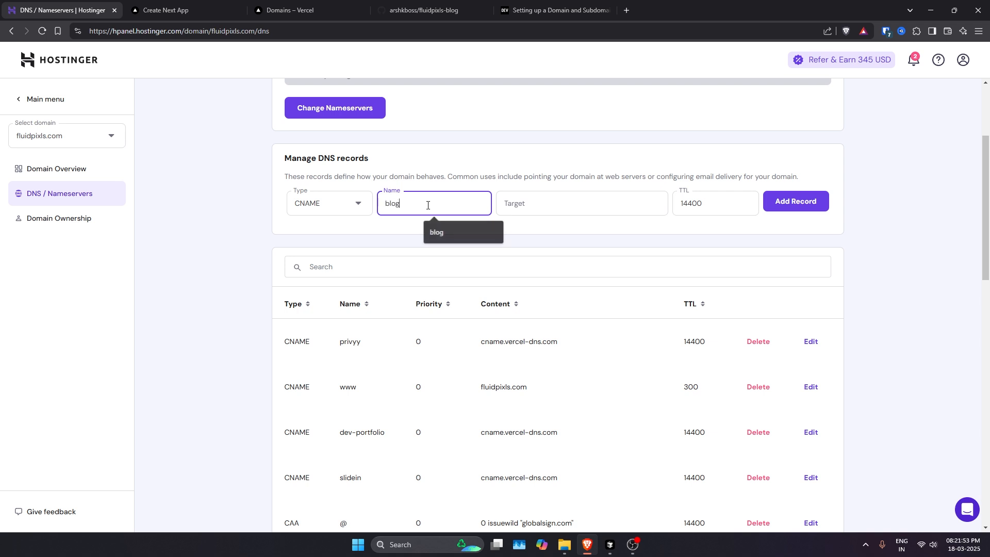
mouse_move(359, 379)
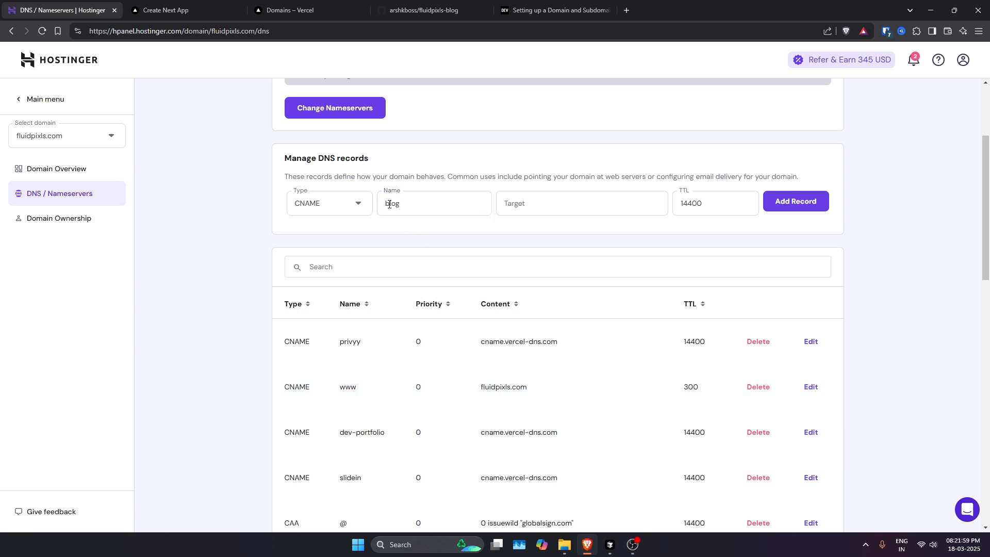
click(434, 203)
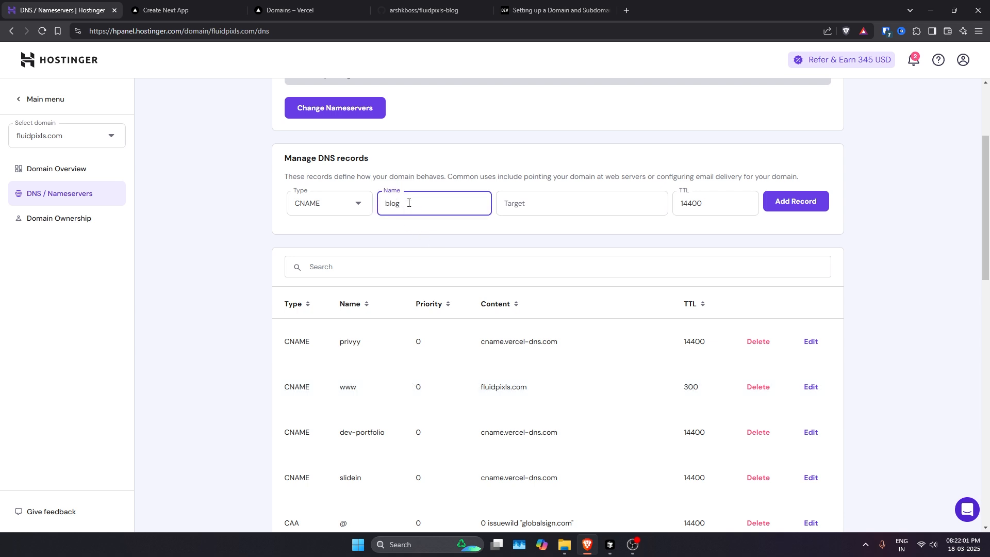
text(@)
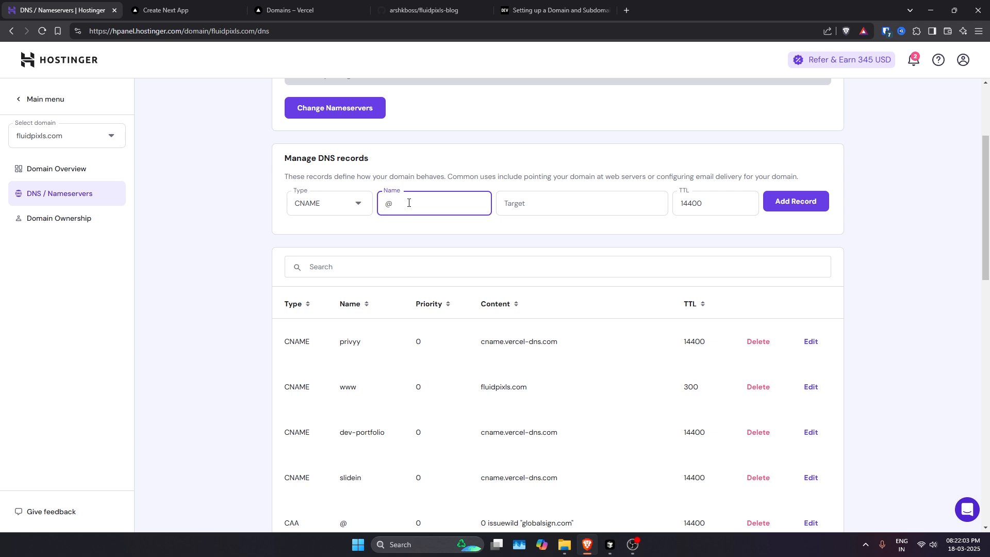
text(blog)
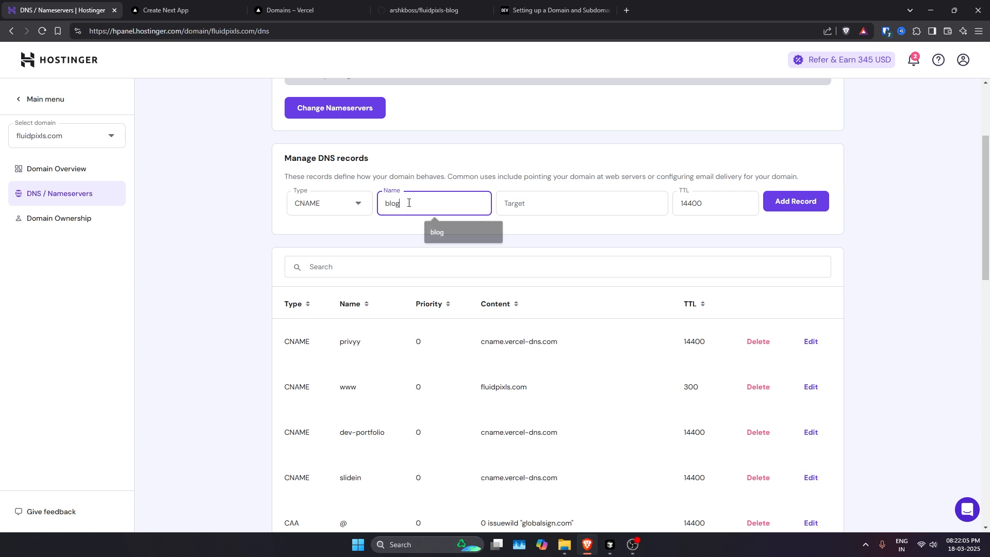
Point the blog CNAME to cname.vercel-dns.com and add the record.
click(581, 203)
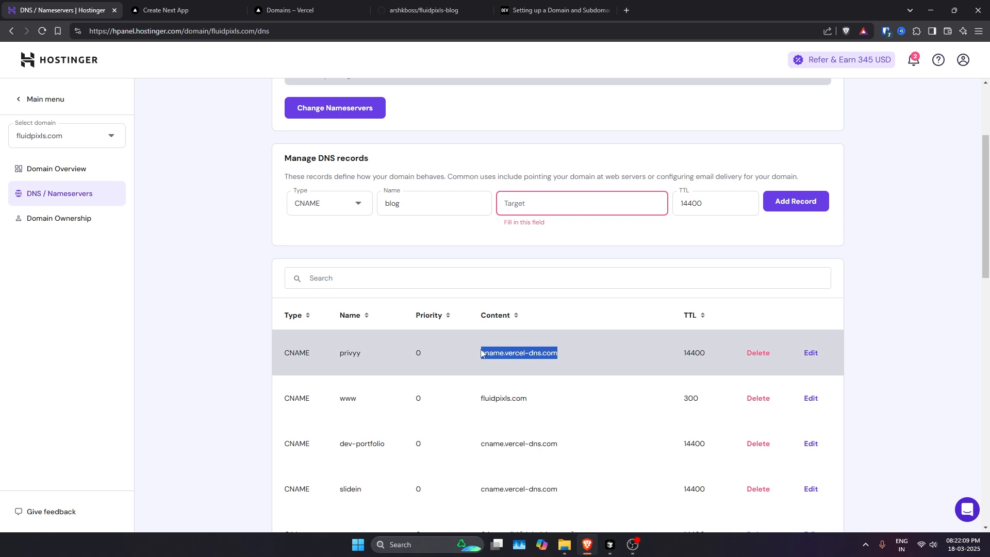
text(cname.vercel-dns.com)
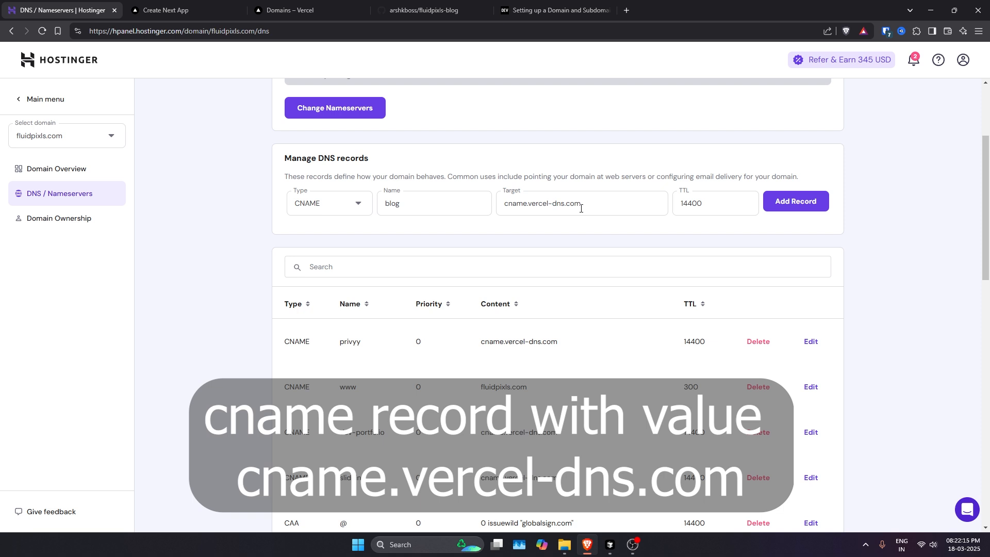
click(795, 201)
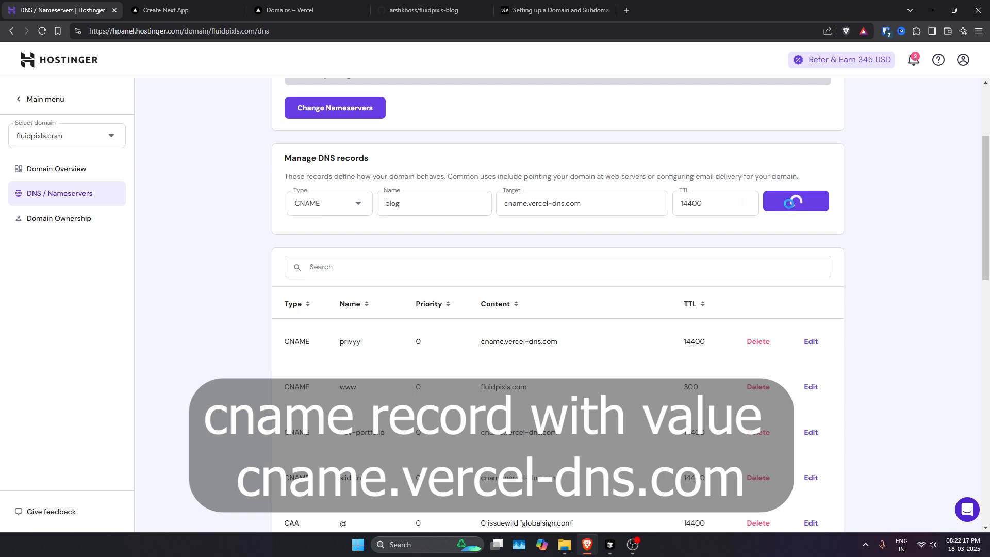
click(795, 201)
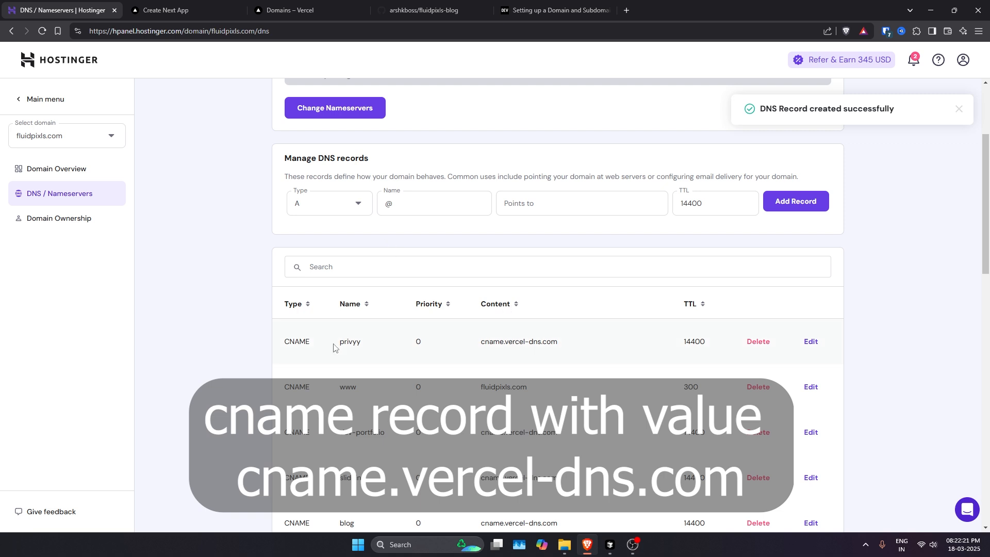
scroll(down, 3)
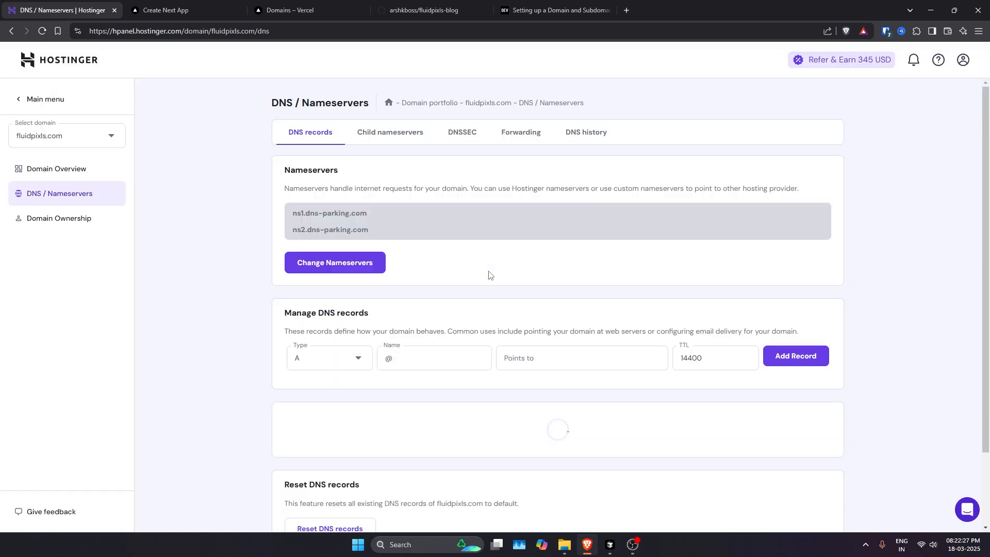
Confirm the blog CNAME row in the records list, then bring up the local Next.js blog app.
scroll(down, 3)
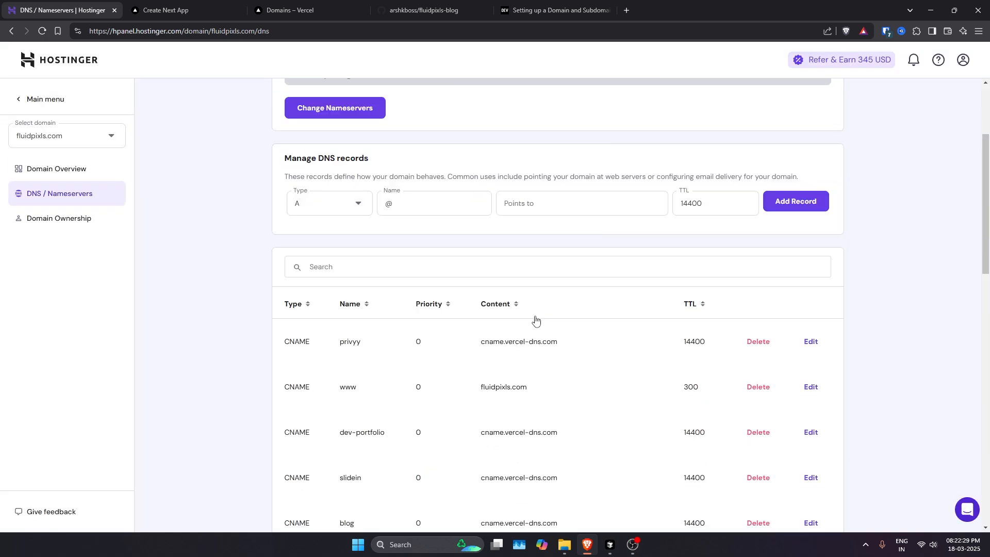
scroll(down, 3)
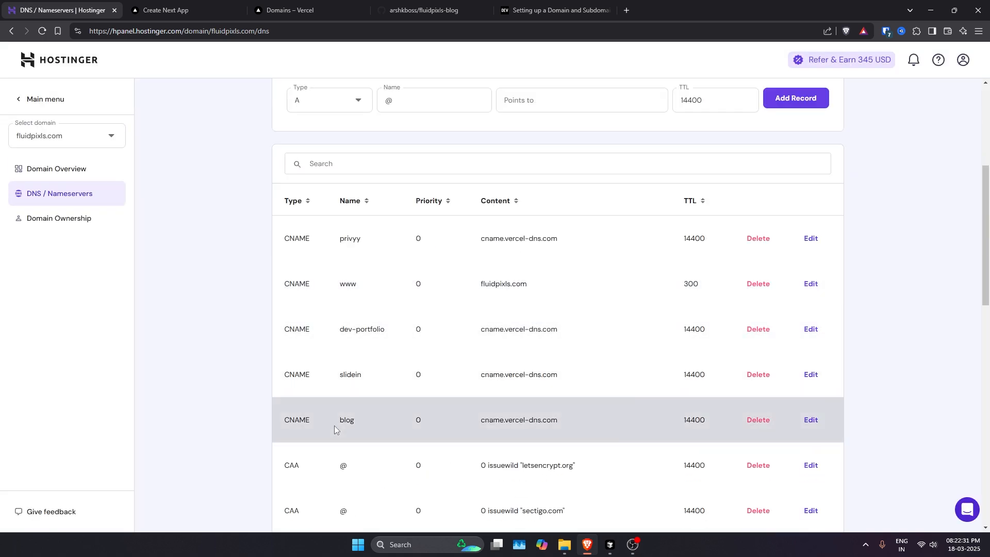
mouse_move(424, 420)
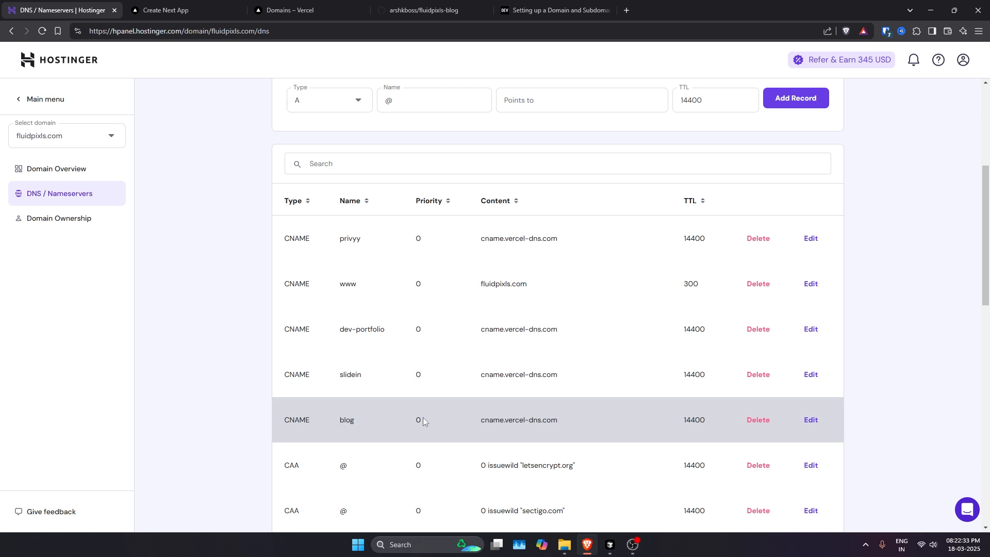
mouse_move(547, 421)
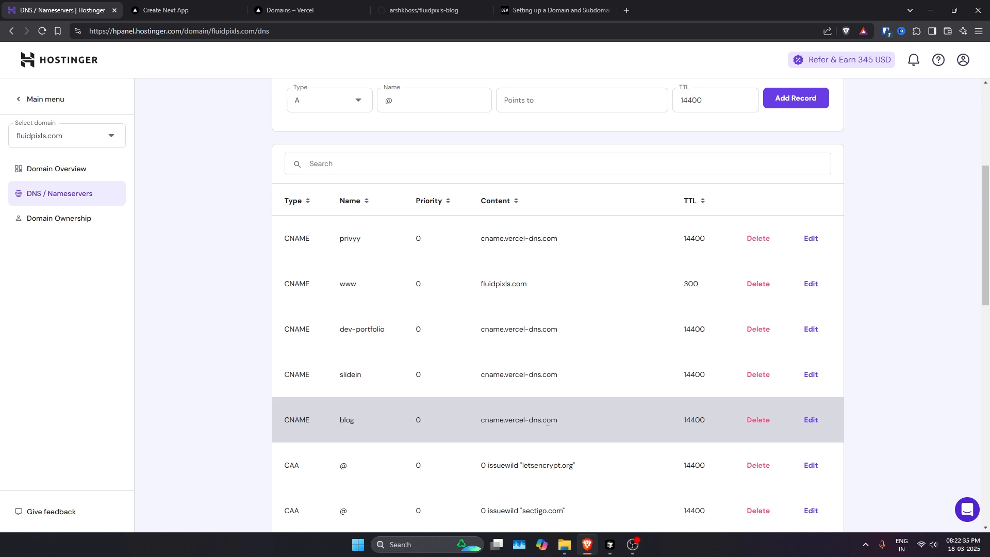
mouse_move(510, 373)
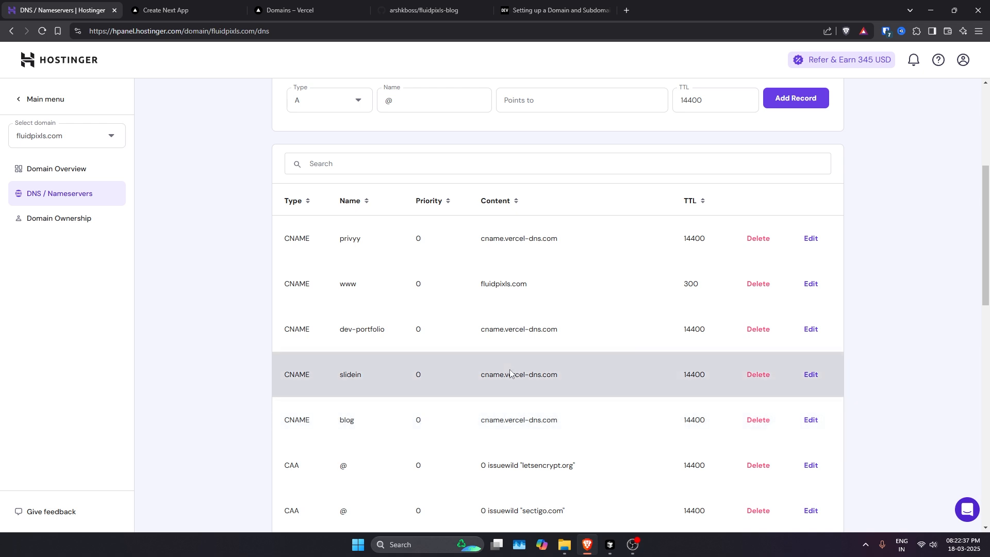
mouse_move(187, 242)
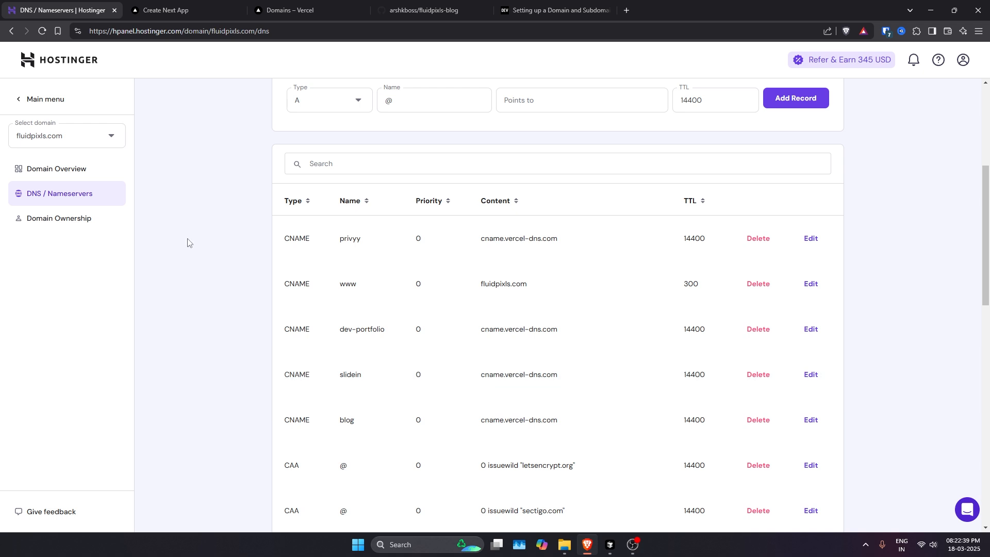
click(167, 11)
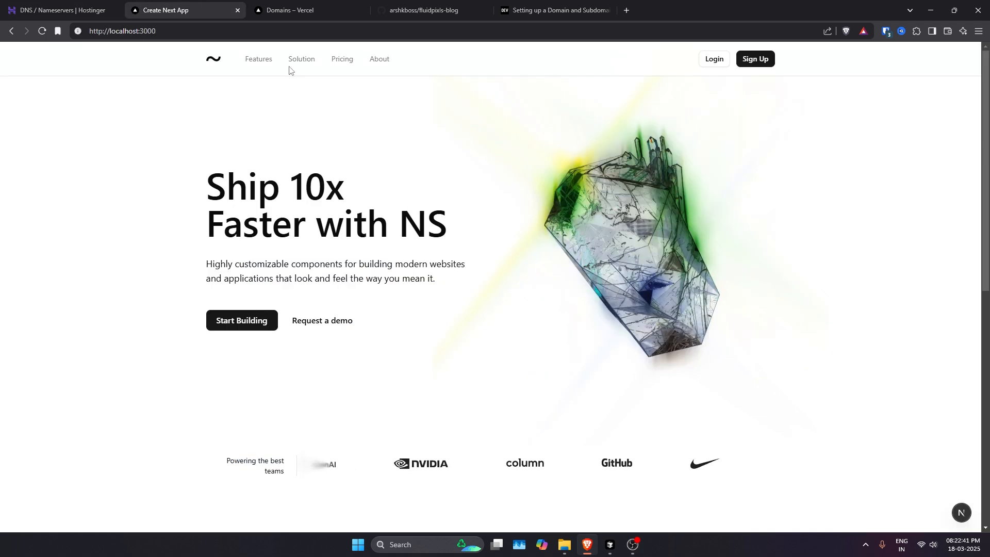
From the Vercel dashboard, start a new project import of the fluidpixls-blog repository.
click(291, 10)
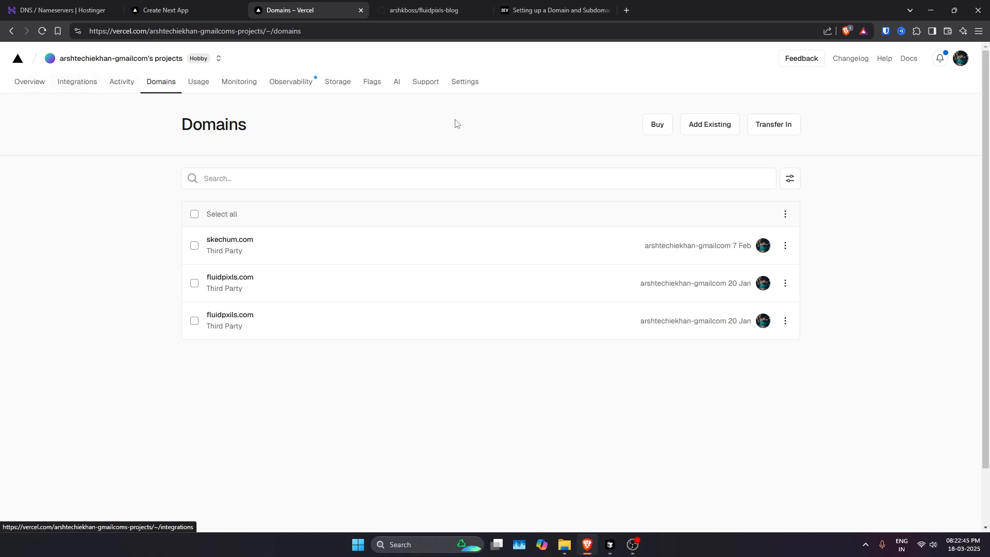
click(29, 83)
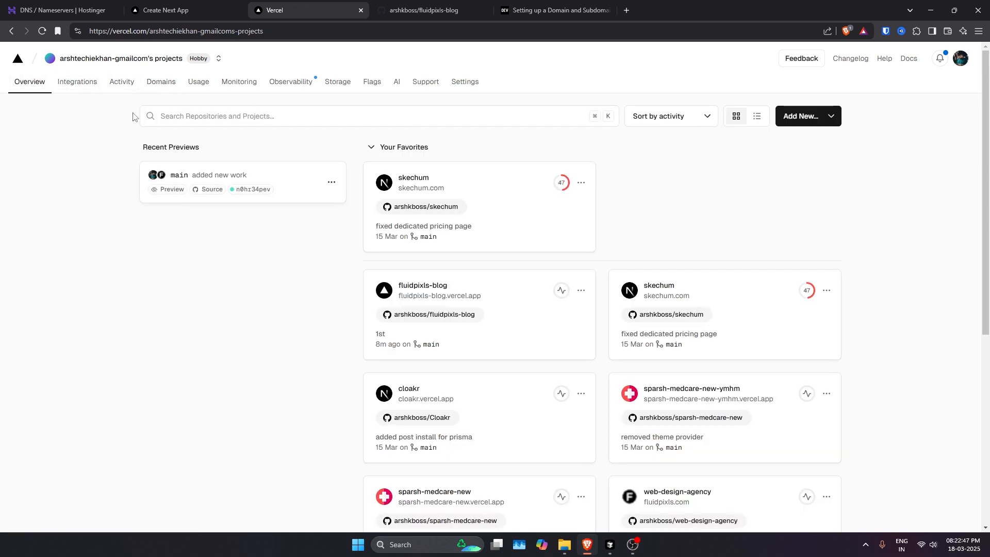
click(802, 117)
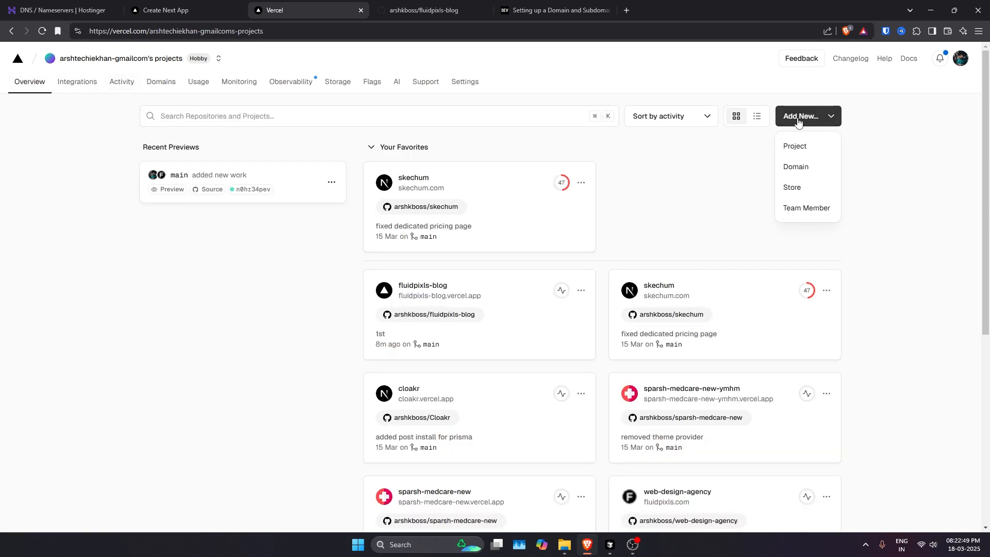
click(795, 149)
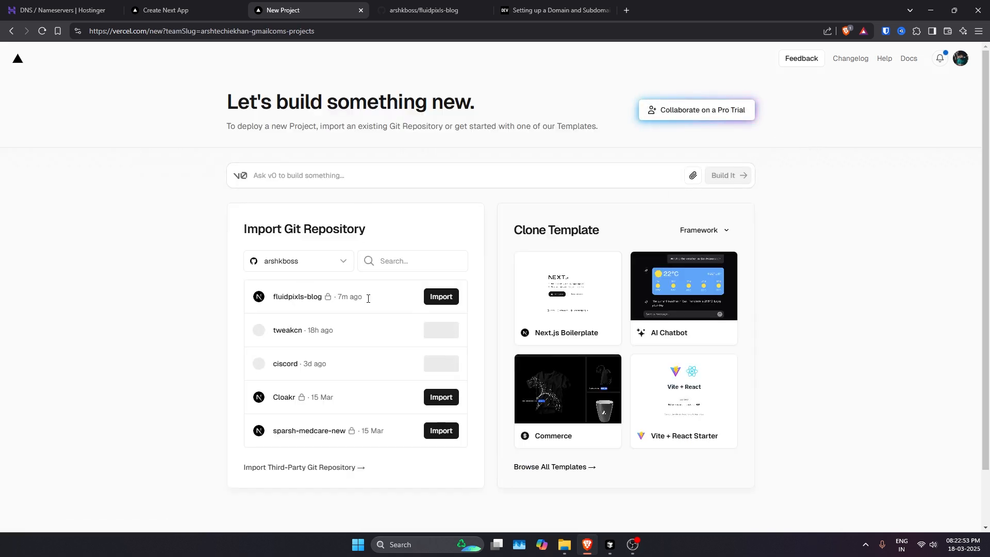
click(440, 297)
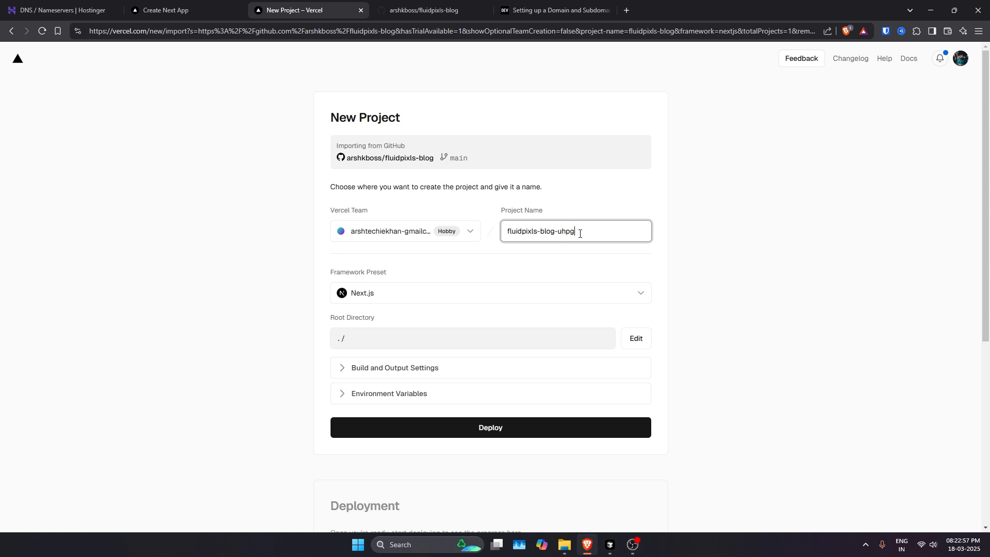
Deploy fluidpixls-blog-uhpg with the Next.js preset and begin entering blog.fluidpixls in a new tab.
scroll(down, 3)
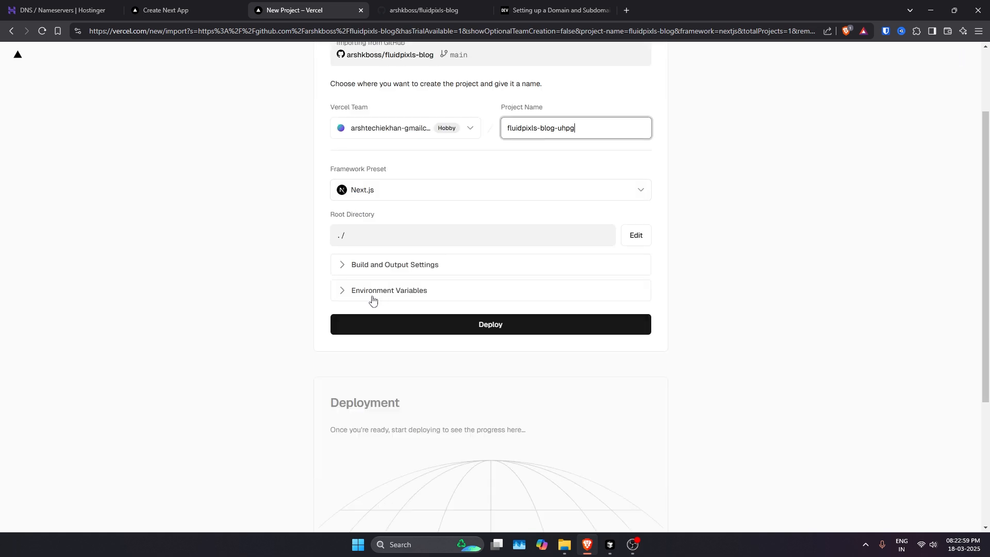
click(490, 323)
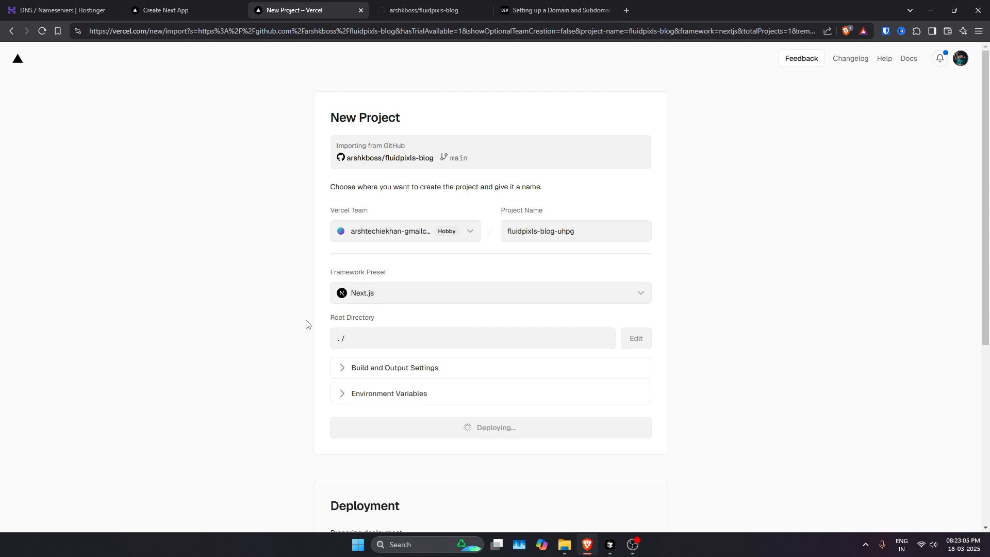
scroll(down, 3)
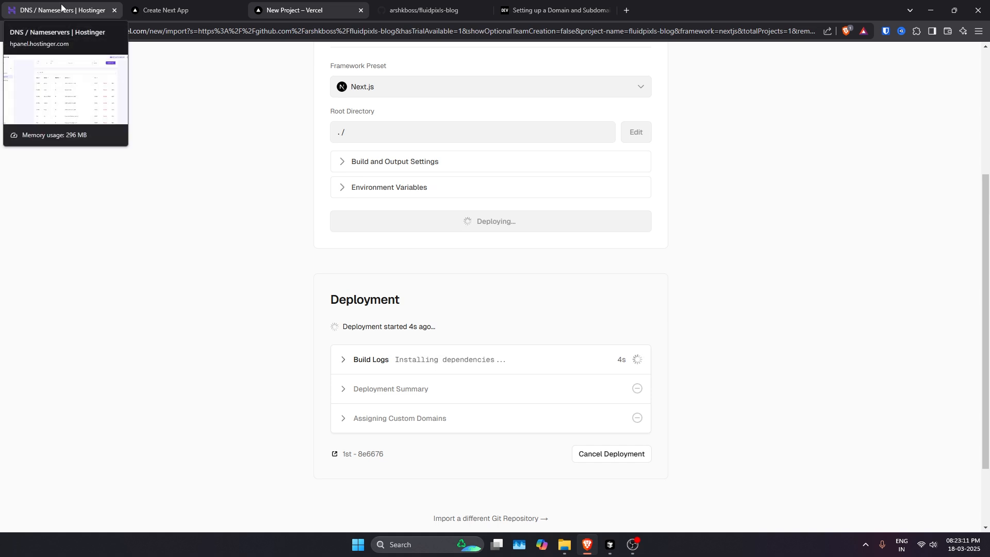
mouse_move(255, 193)
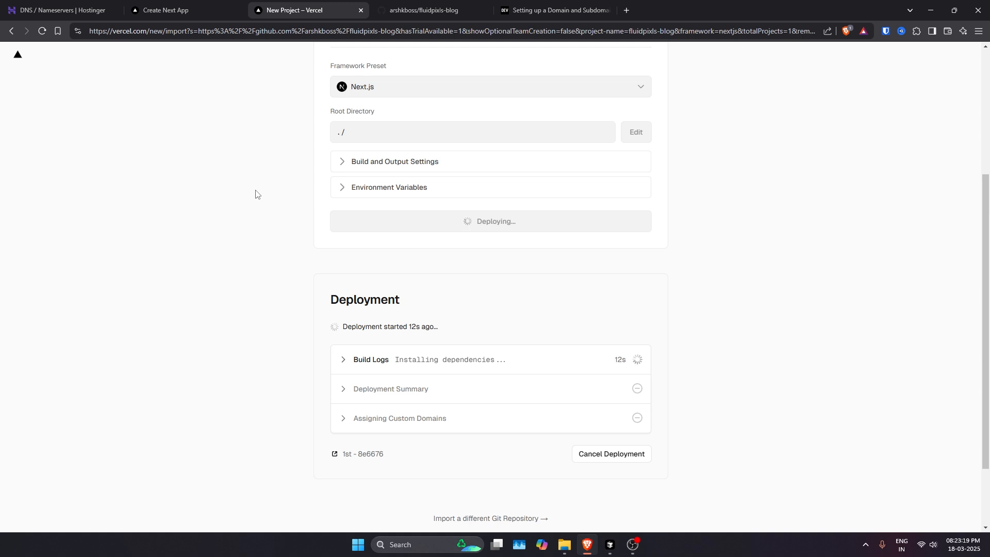
text(blog.fluidpicls)
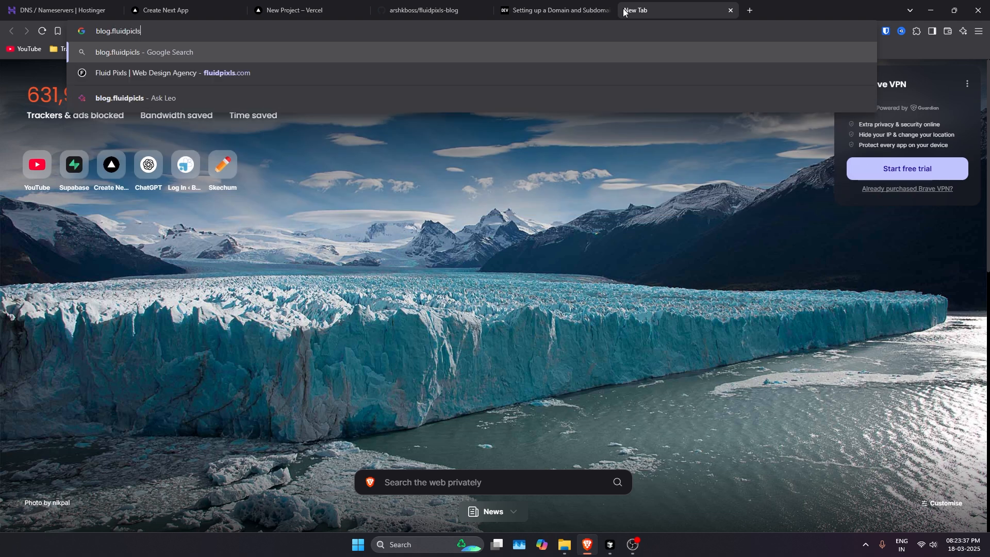
Visit blog.fluidpixls.com in a new tab, which returns Vercel's 404 deployment-not-found page.
text(.com)
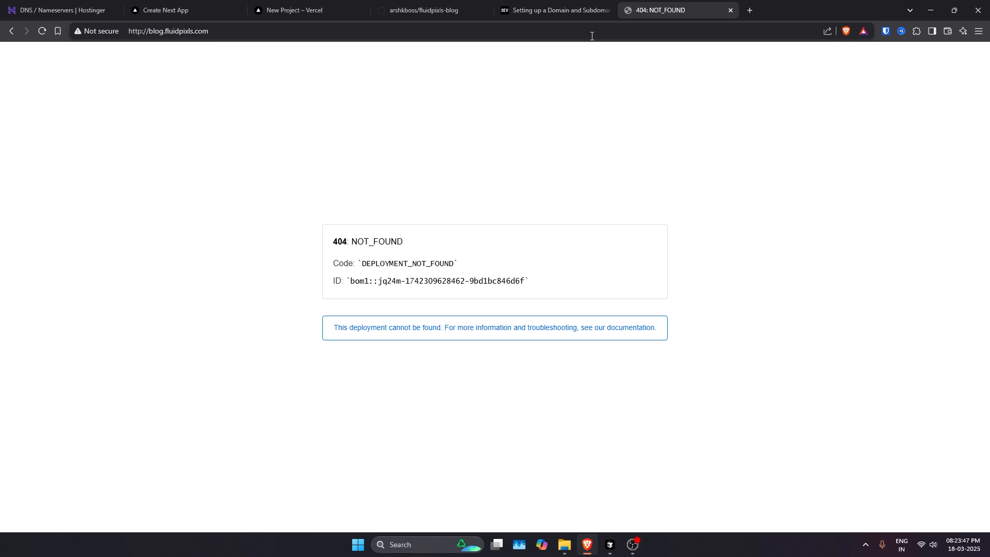
mouse_move(311, 276)
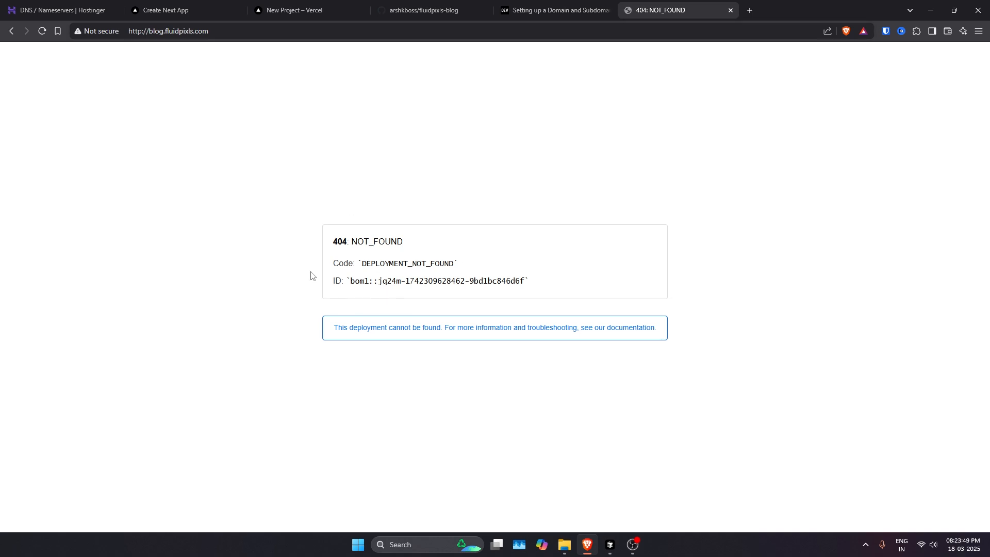
mouse_move(341, 56)
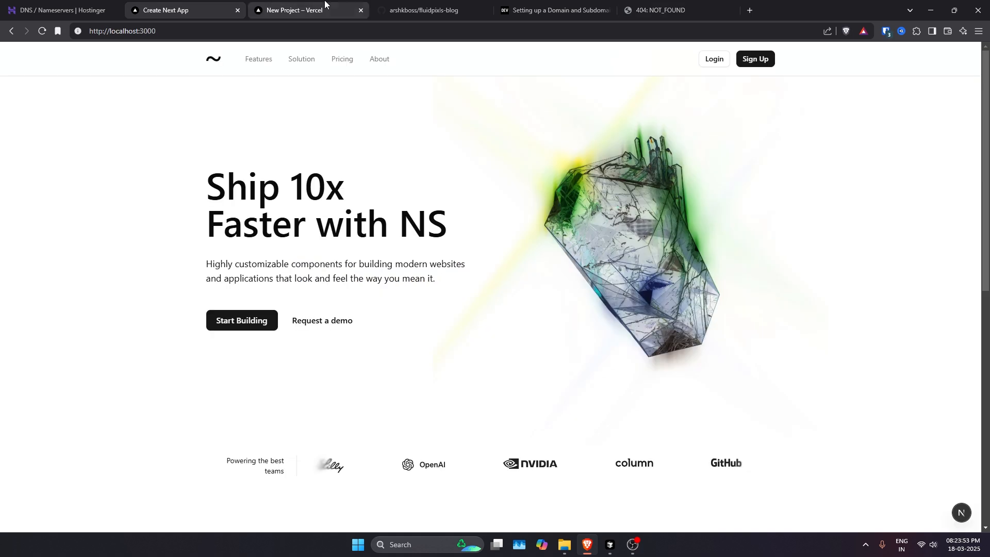
Compare the finished fluidpixls-blog-uhpg deployment page with the locally running app.
click(309, 10)
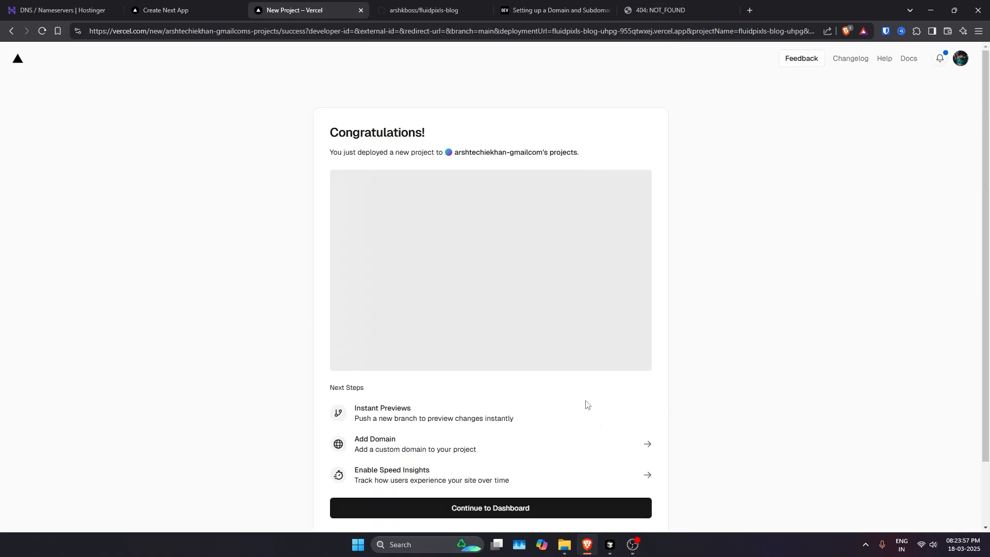
scroll(down, 3)
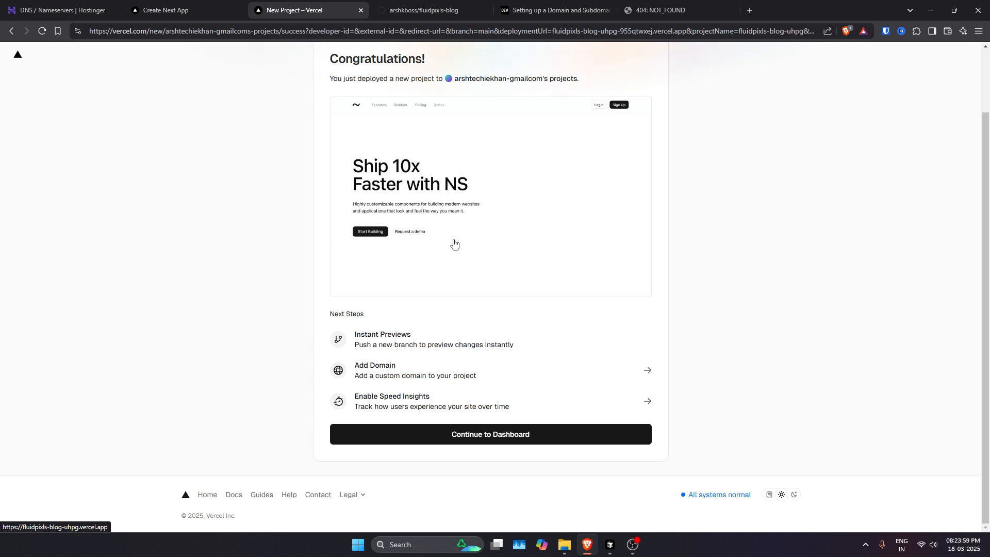
click(167, 10)
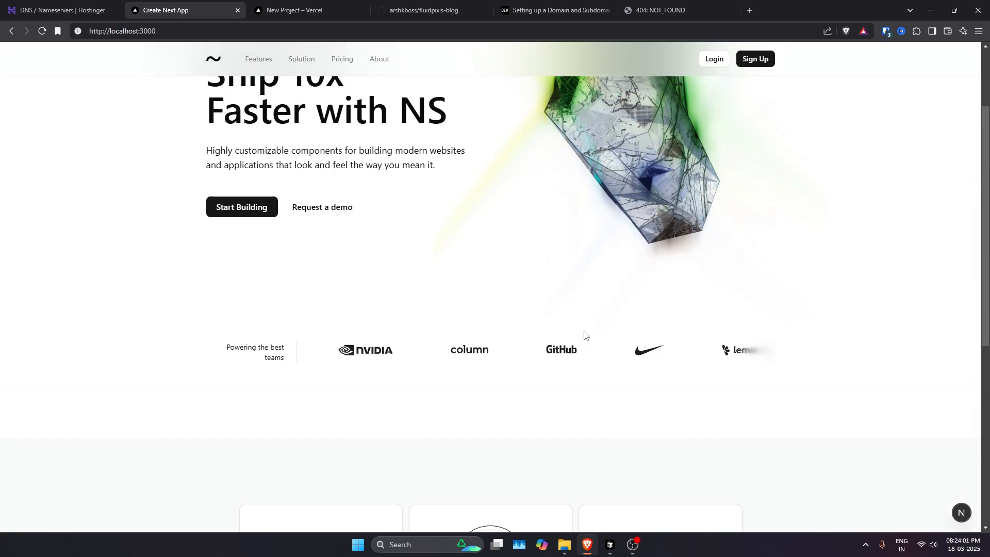
click(301, 10)
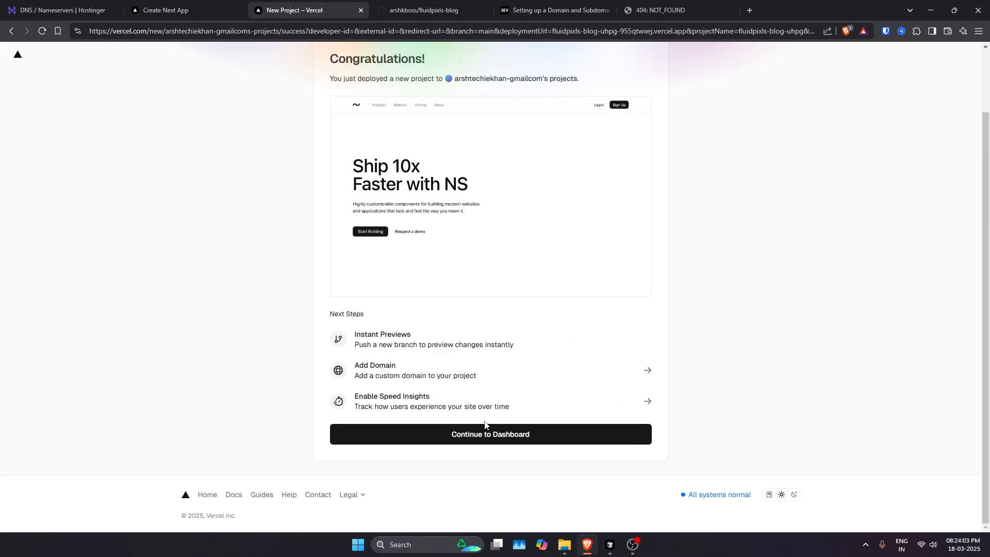
Continue to the fluidpixls-blog-uhpg project dashboard and view its Domains settings listing fluidpixls-blog-uhpg.vercel.app.
click(490, 434)
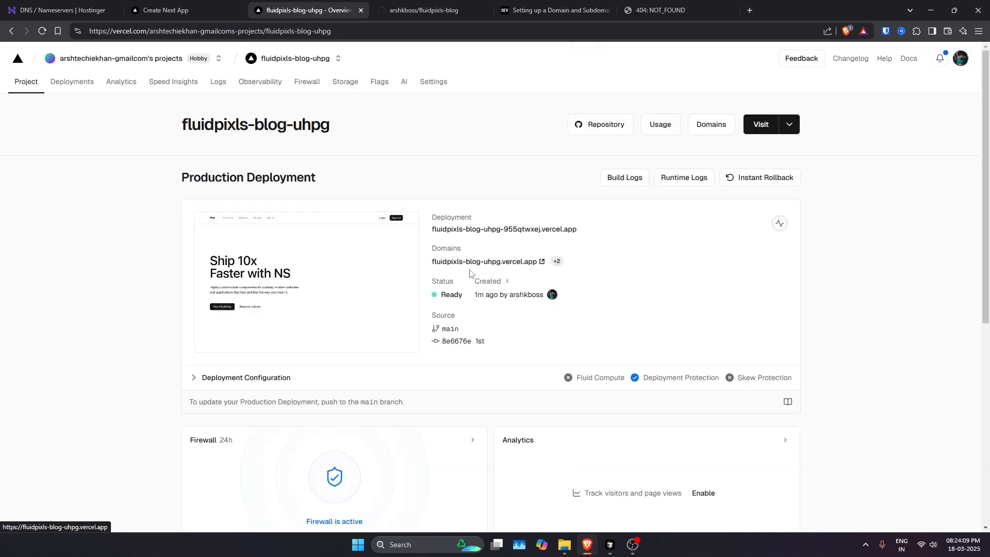
mouse_move(710, 125)
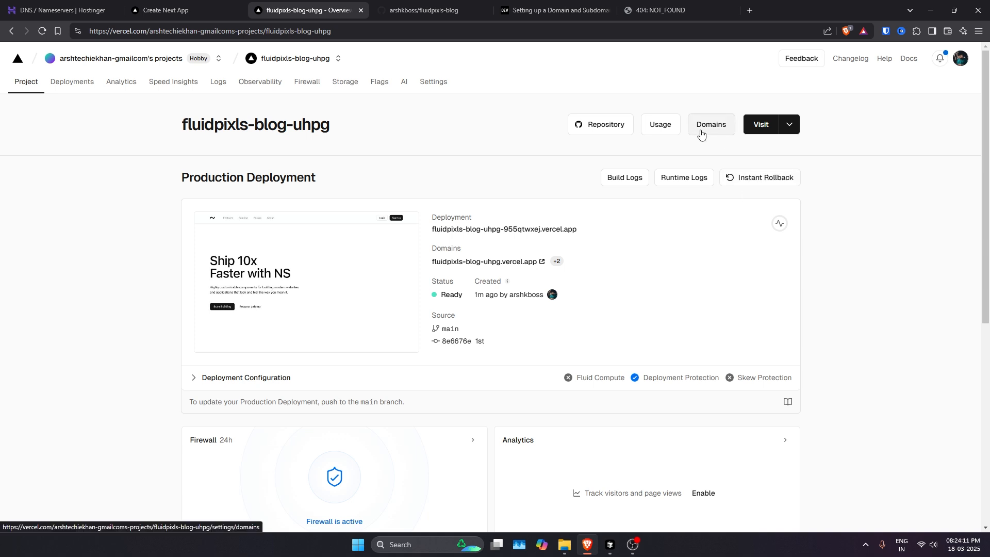
click(710, 125)
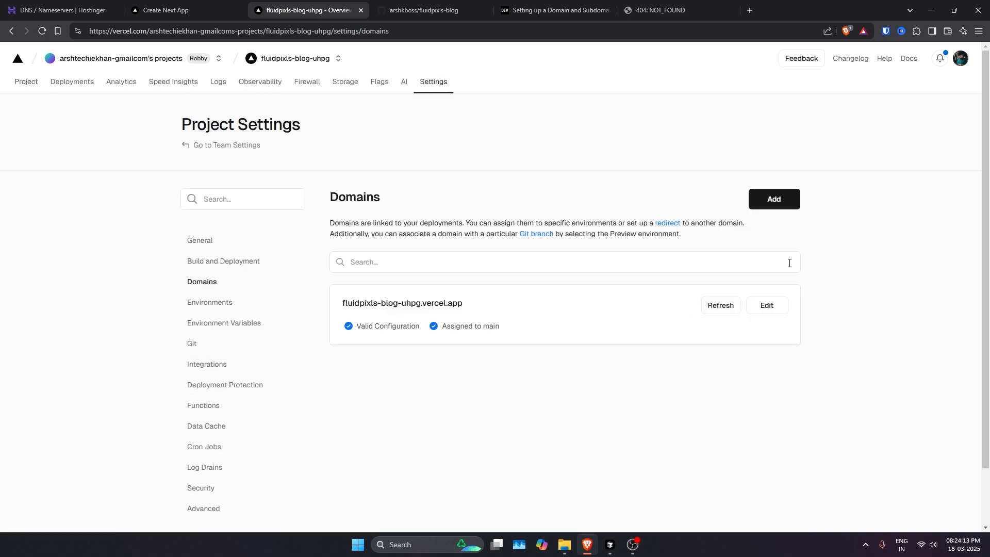
Add blog.fluidpixls.com as a Production domain on the fluidpixls-blog-uhpg project.
click(772, 199)
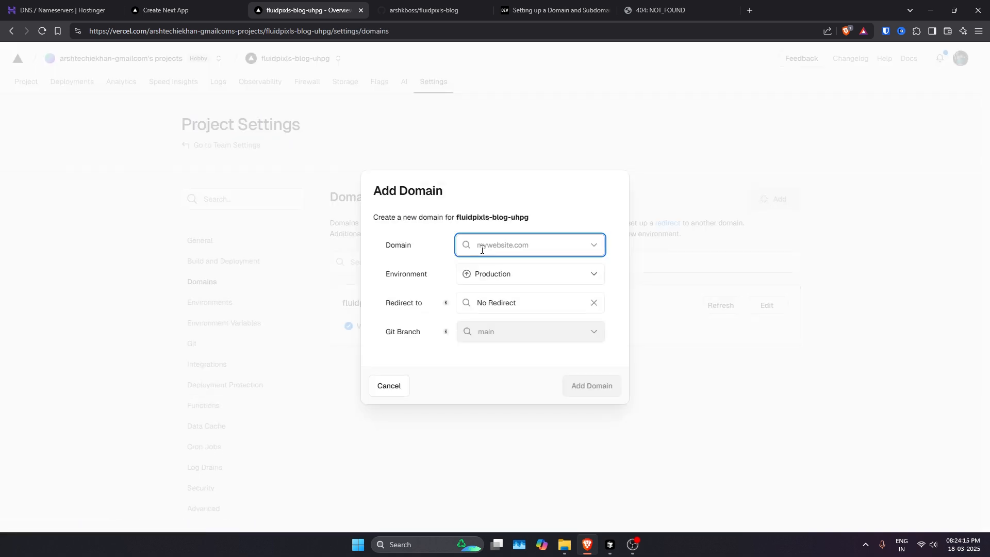
click(529, 245)
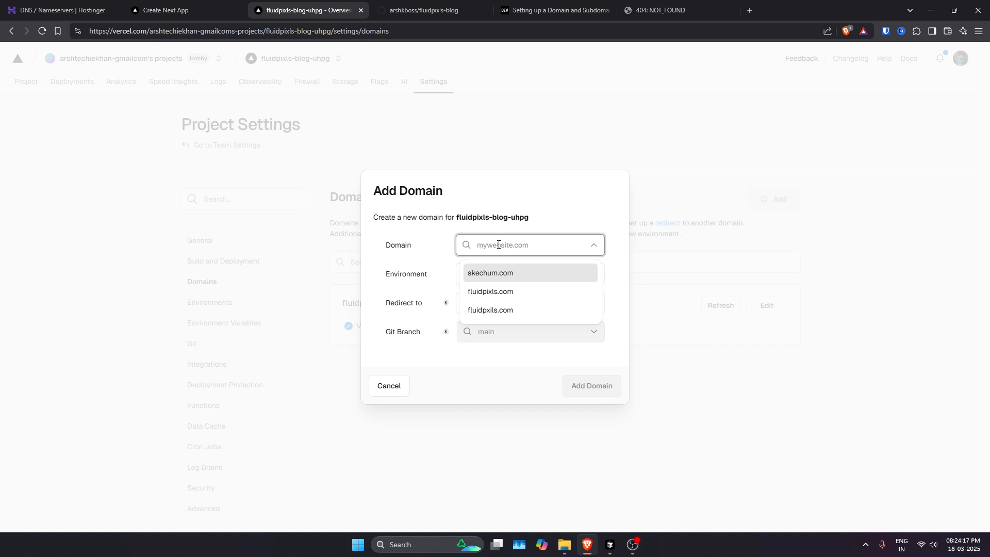
text(blog.fluidpixls.c)
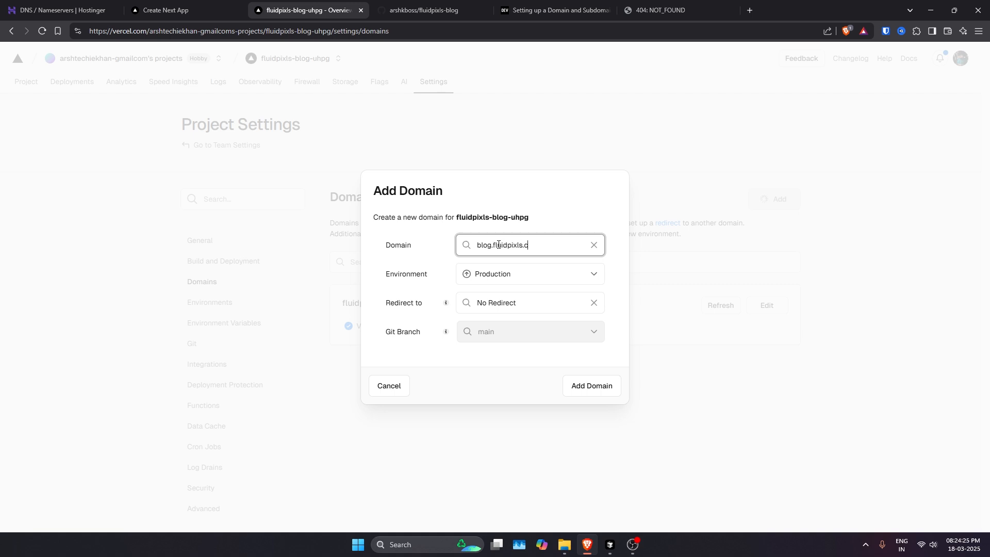
text(om)
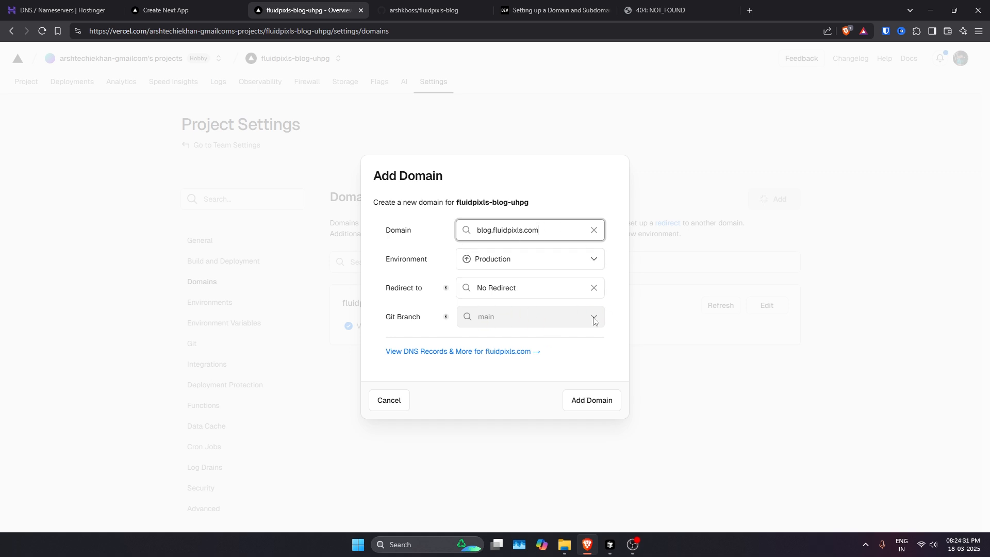
click(590, 400)
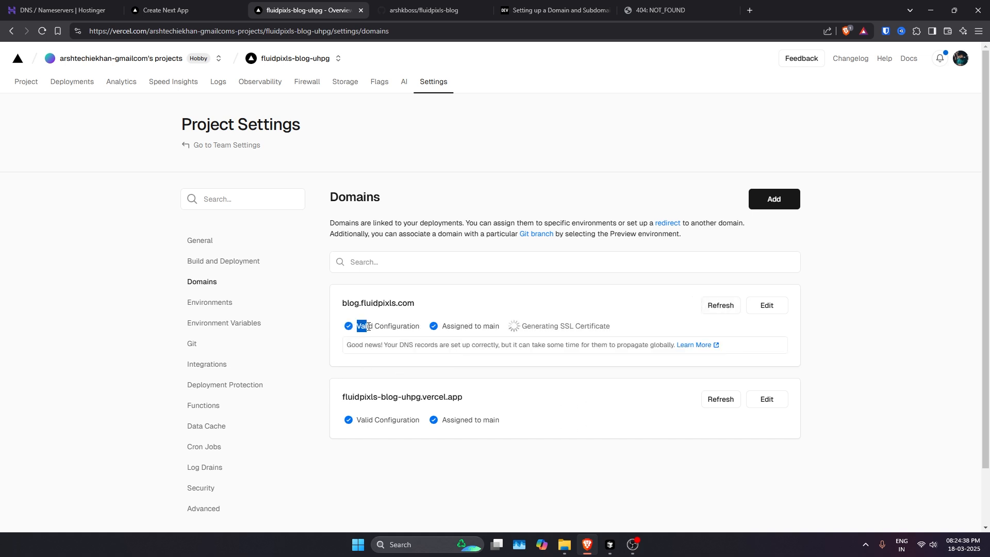
Check the Hostinger blog CNAME record pointing to cname.vercel-dns.com.
click(60, 10)
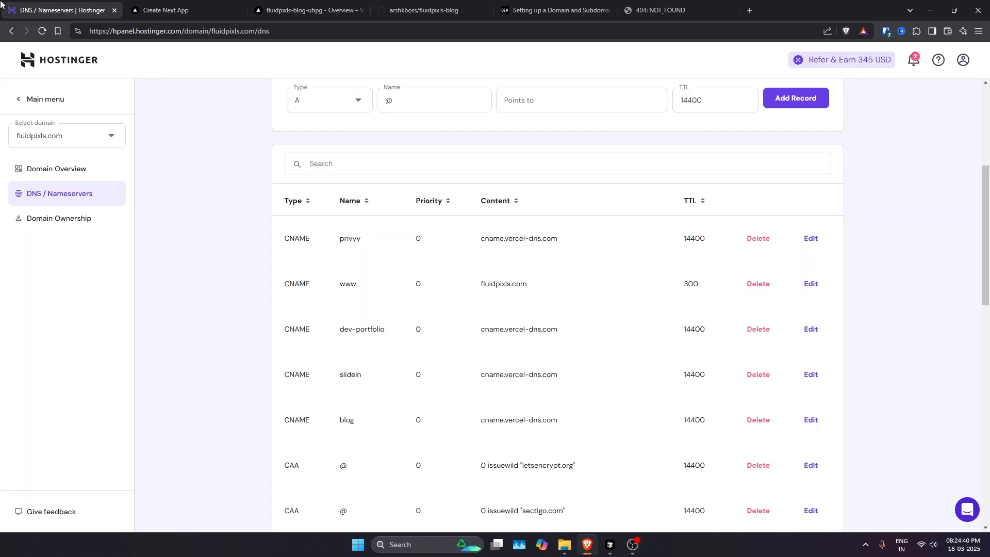
mouse_move(292, 334)
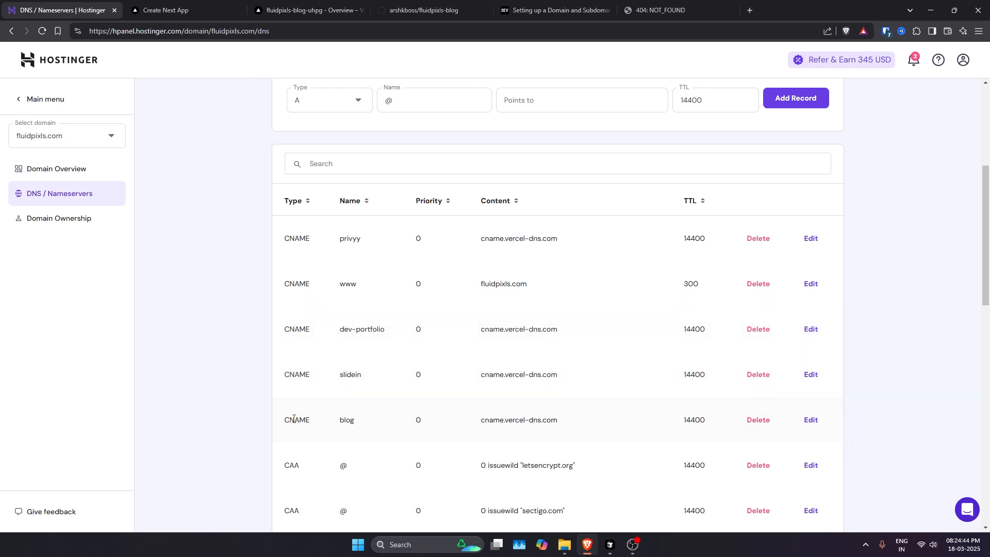
double_click(346, 419)
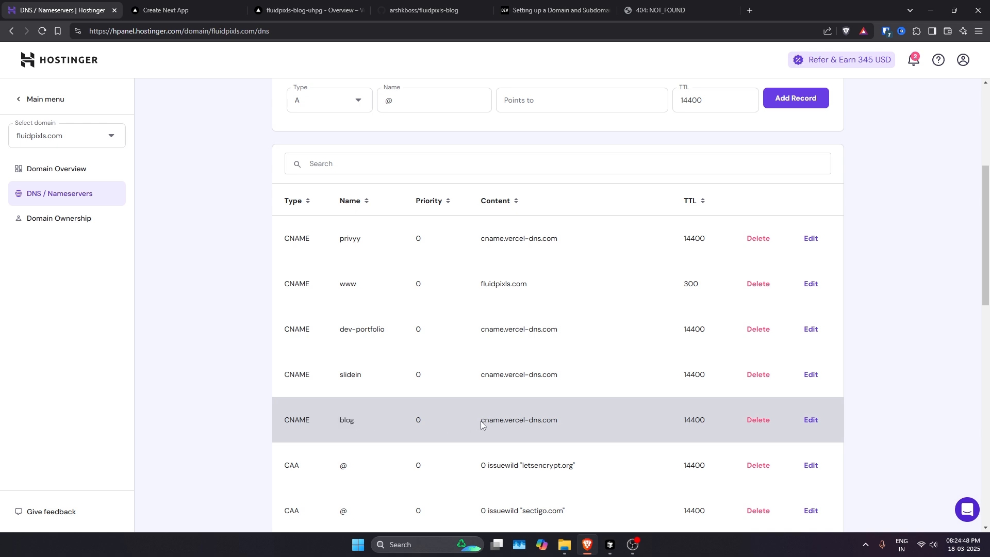
double_click(519, 420)
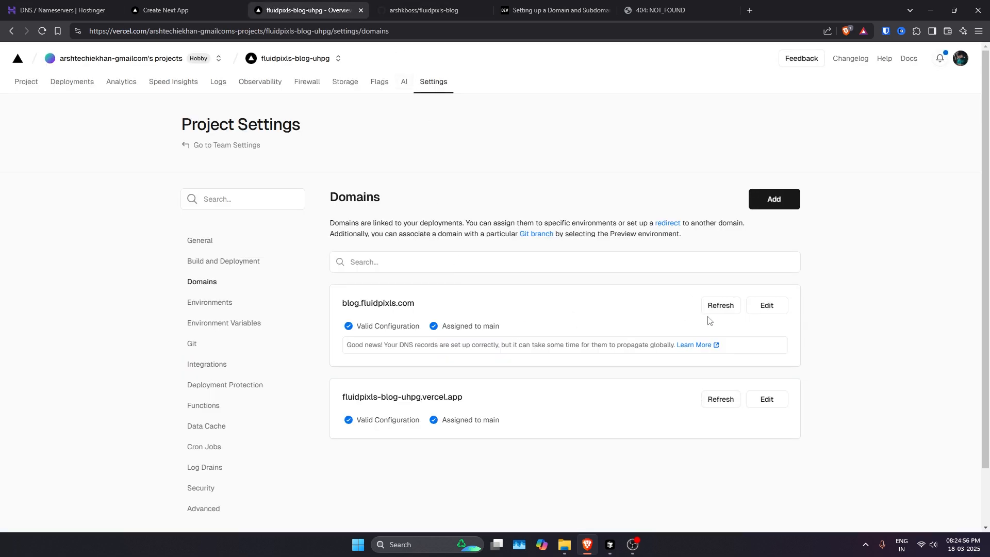
Reload blog.fluidpixls.com until the blog landing page loads over https, then browse it.
click(719, 398)
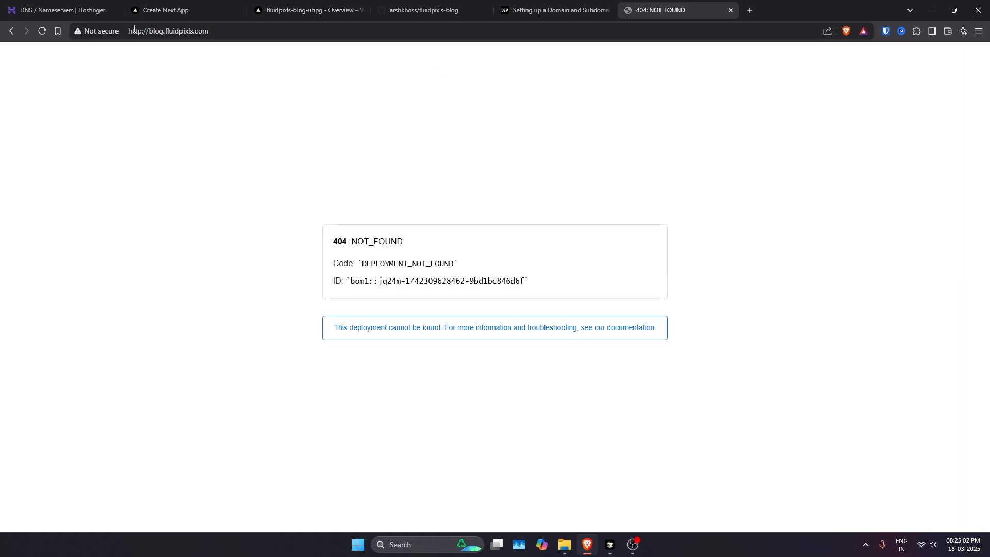
click(41, 31)
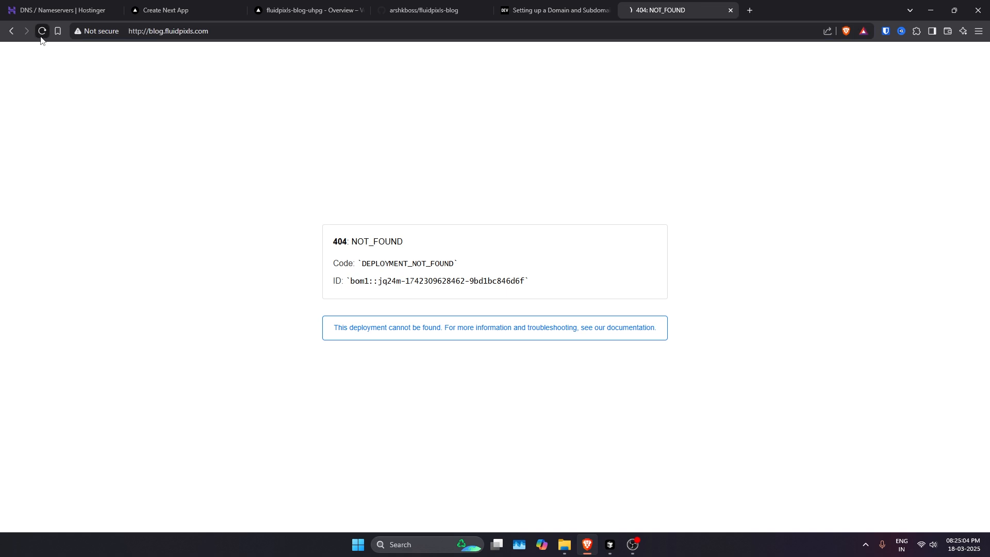
click(42, 31)
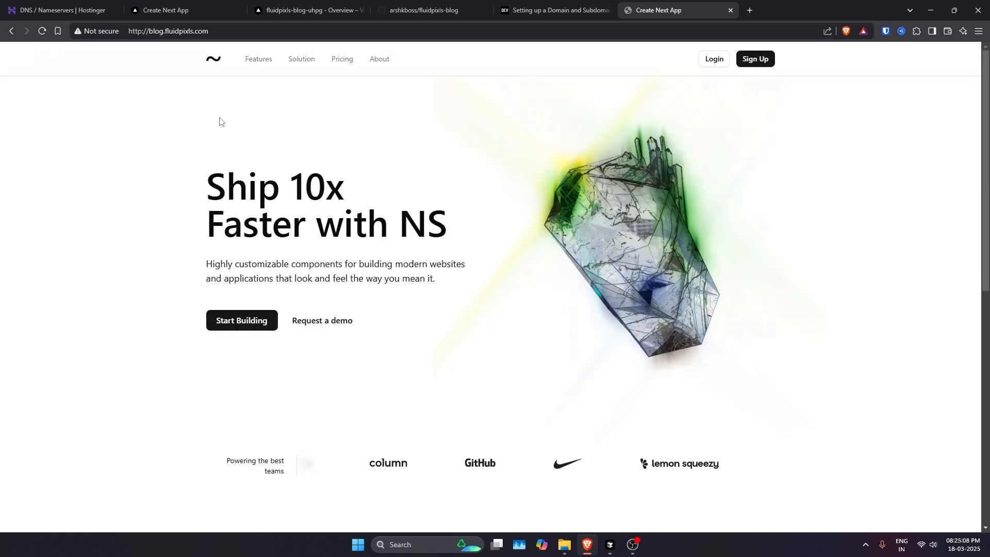
scroll(down, 3)
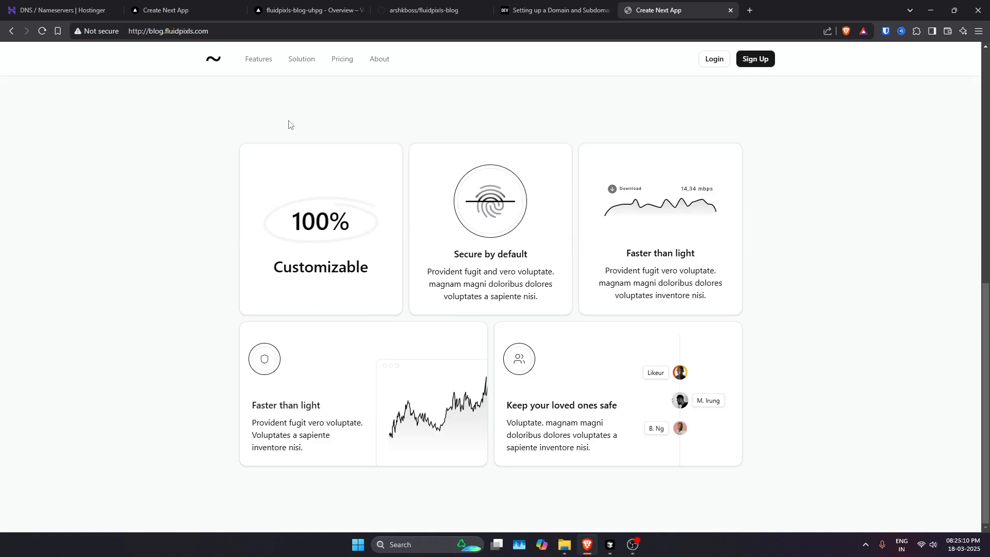
click(97, 31)
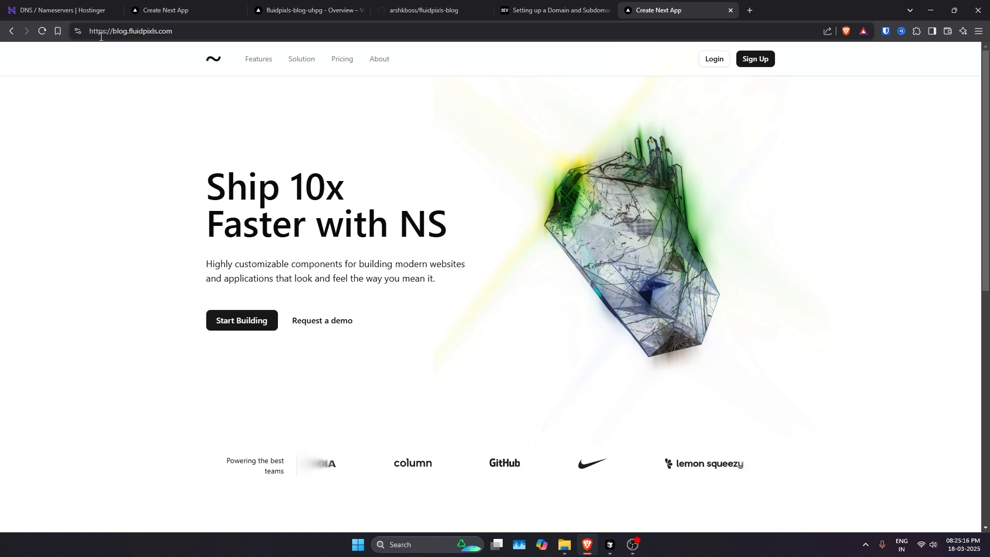
scroll(down, 3)
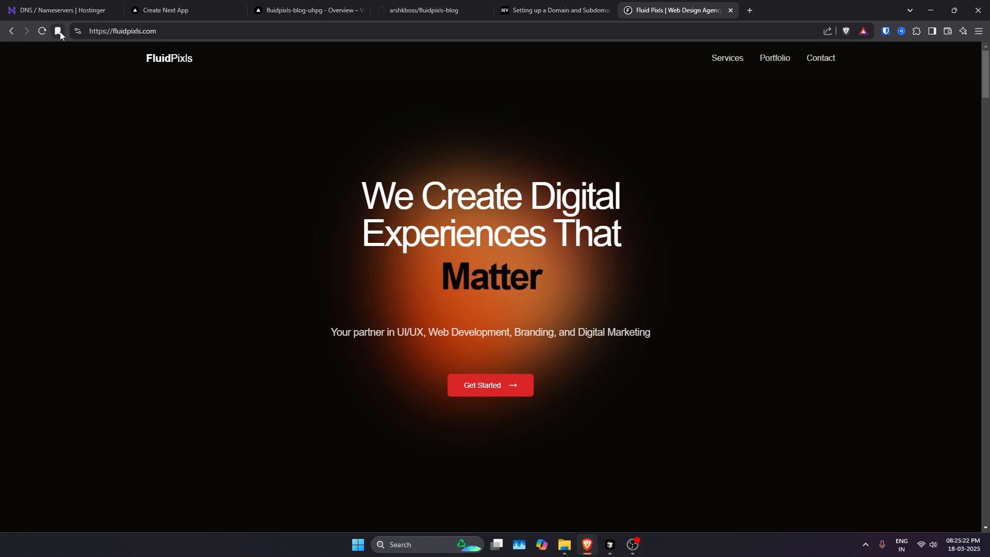
From the Vercel dashboard, view the web-design-agency project and visit its live fluidpixls.com site.
click(178, 10)
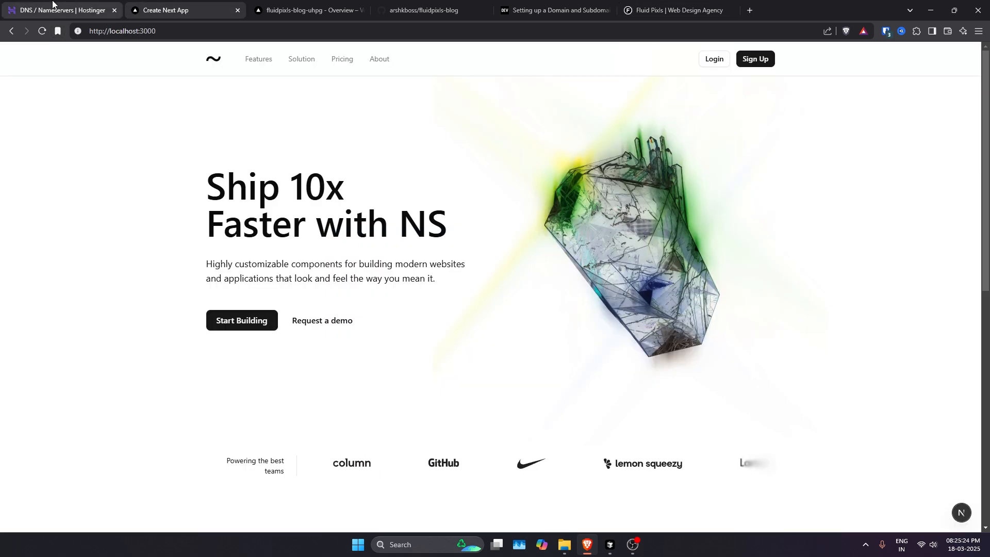
click(297, 11)
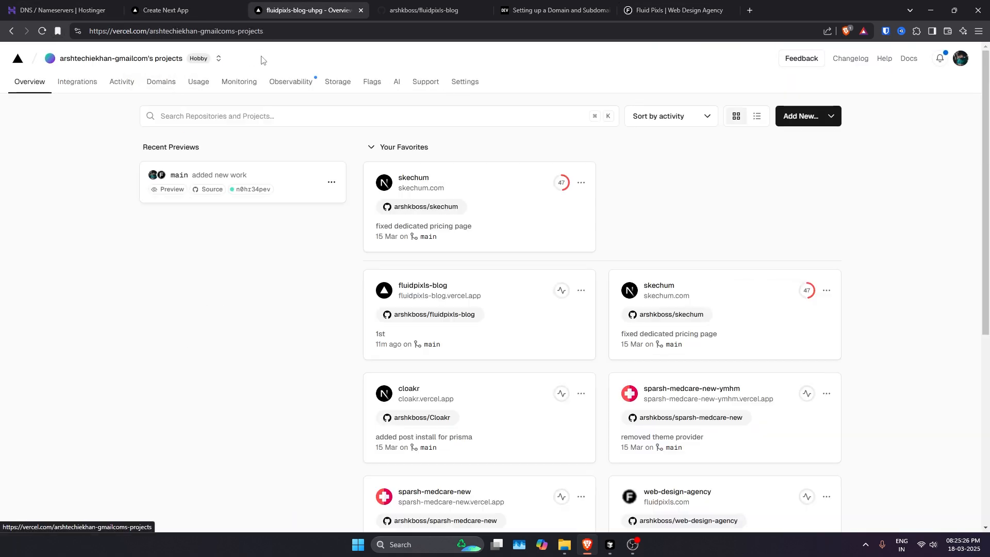
mouse_move(506, 287)
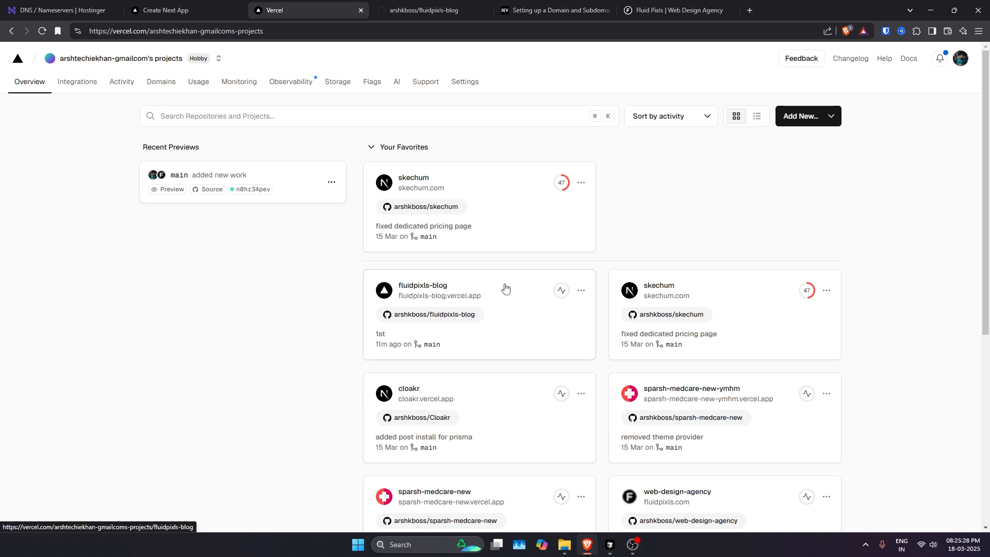
scroll(down, 3)
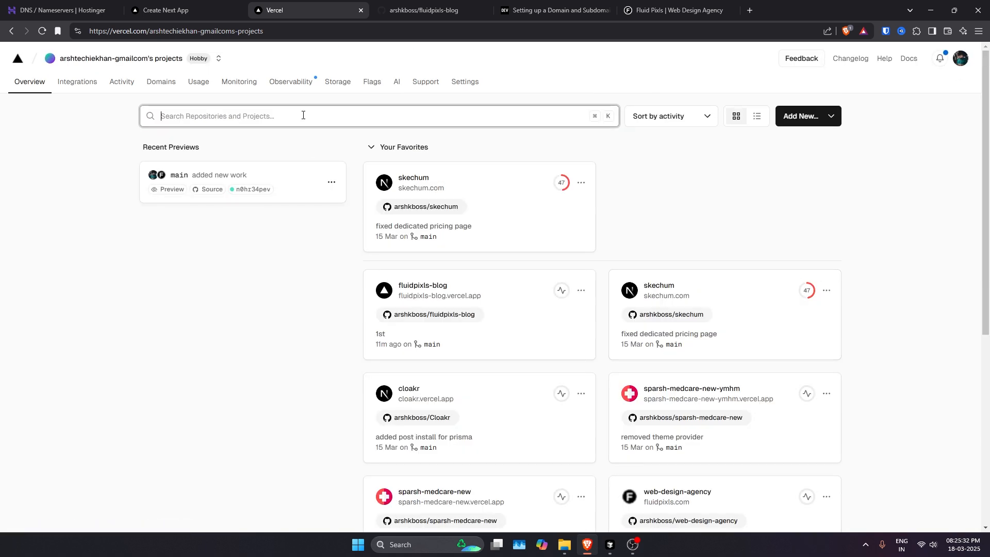
click(676, 496)
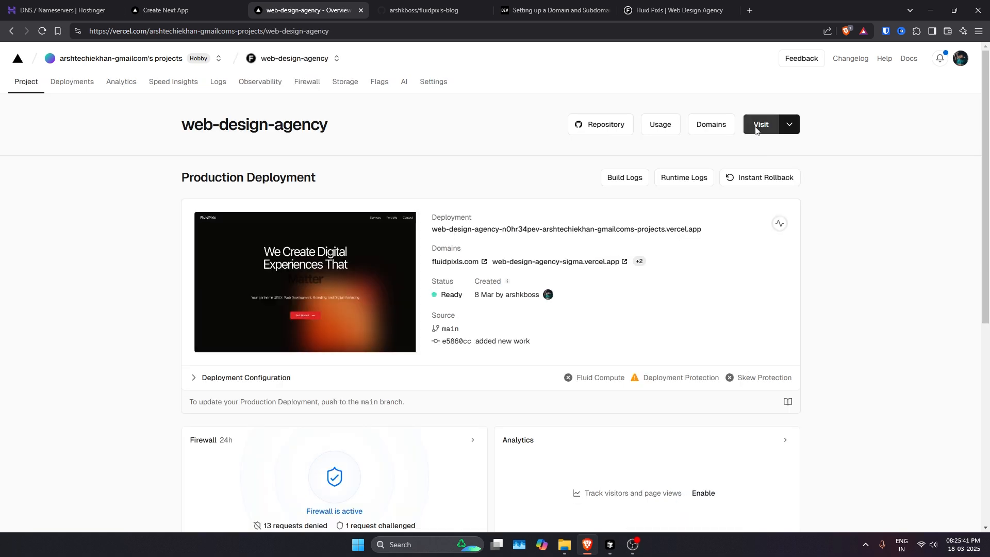
click(760, 124)
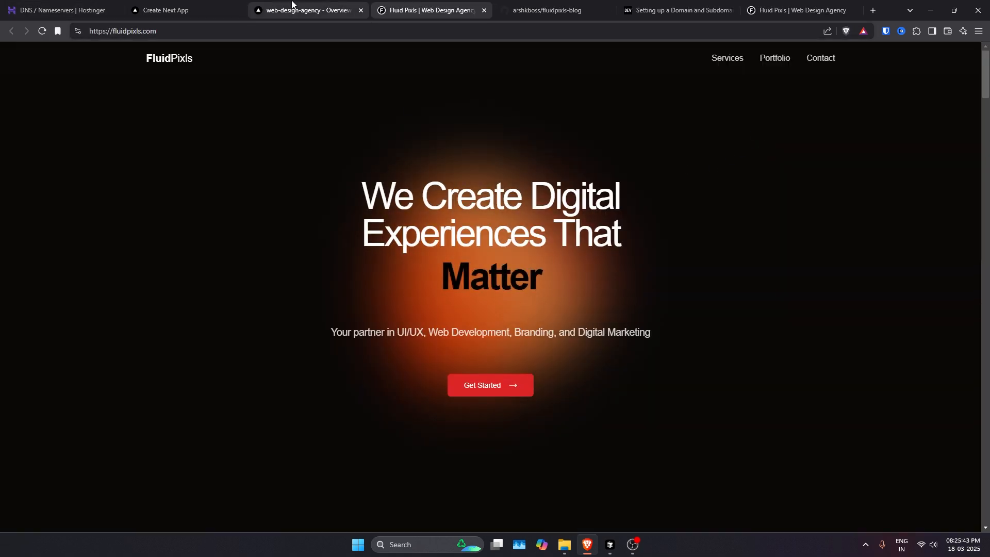
click(309, 10)
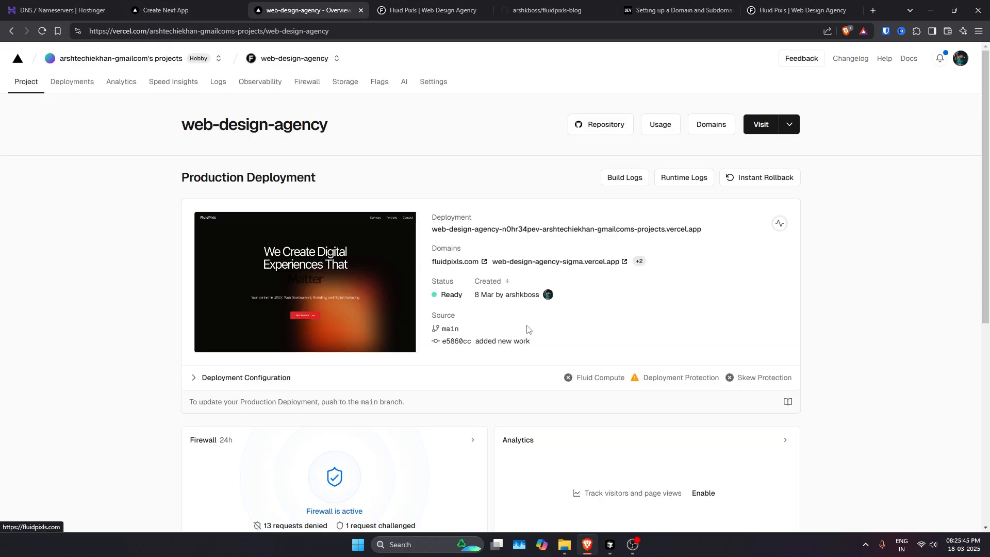
Close the setup guide article and both Fluid Pixls site tabs.
click(675, 11)
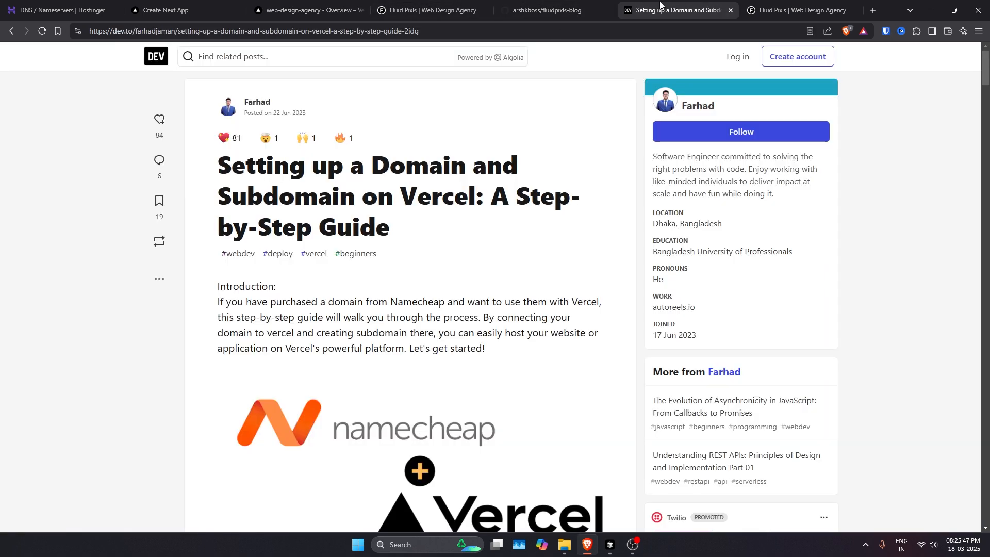
click(553, 10)
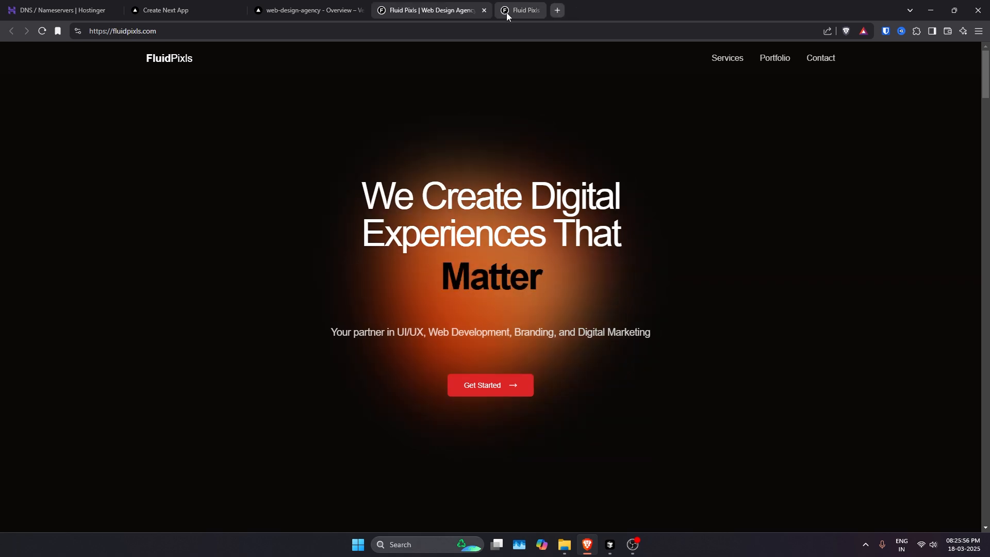
click(483, 10)
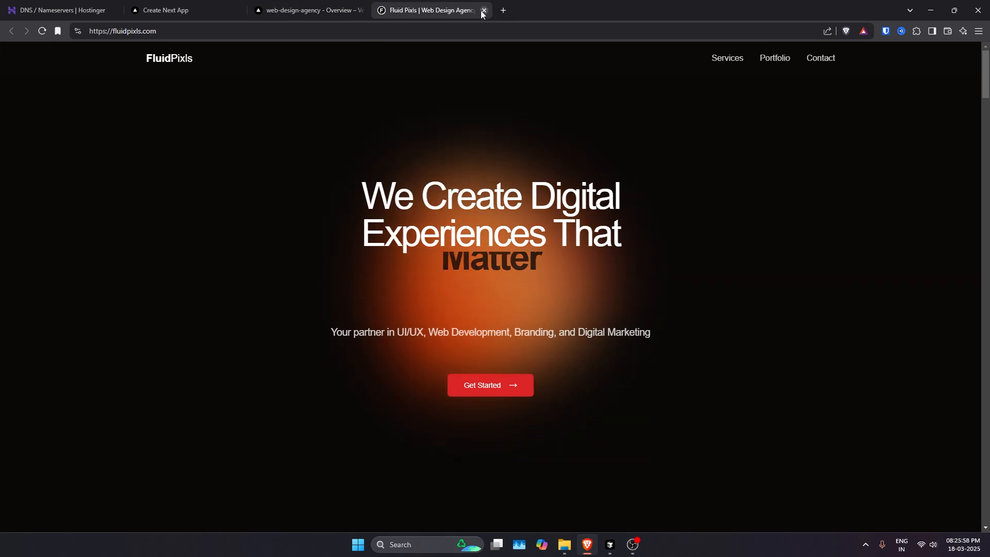
click(483, 10)
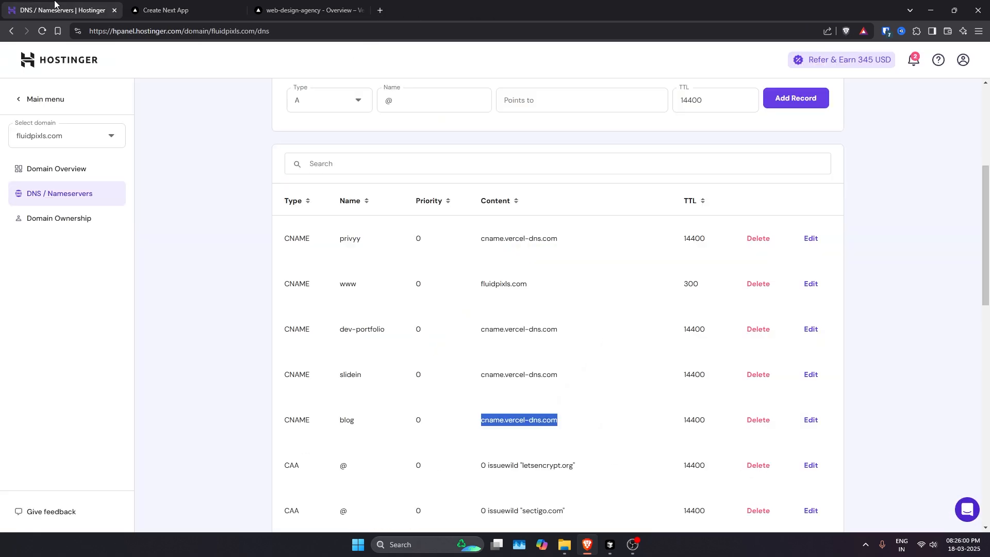
mouse_move(540, 372)
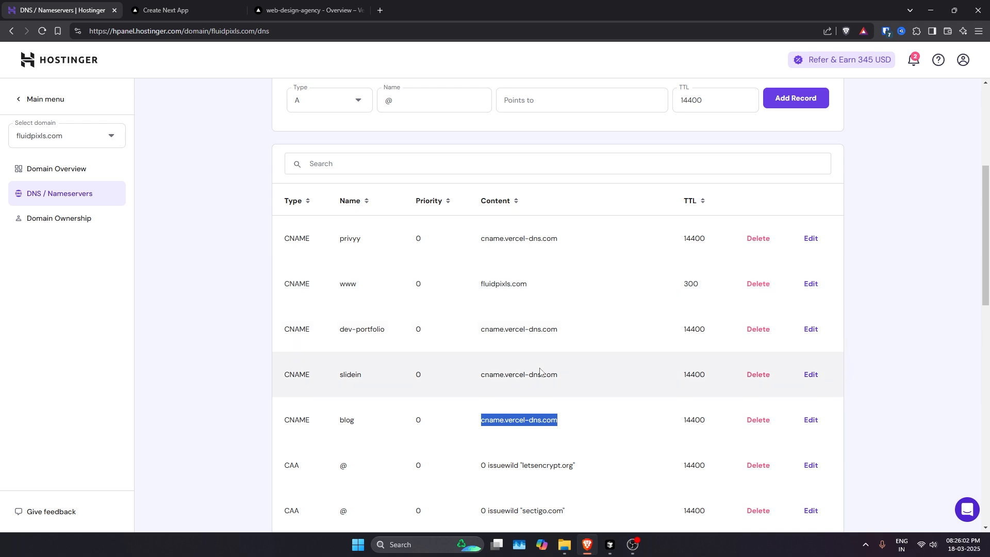
mouse_move(489, 403)
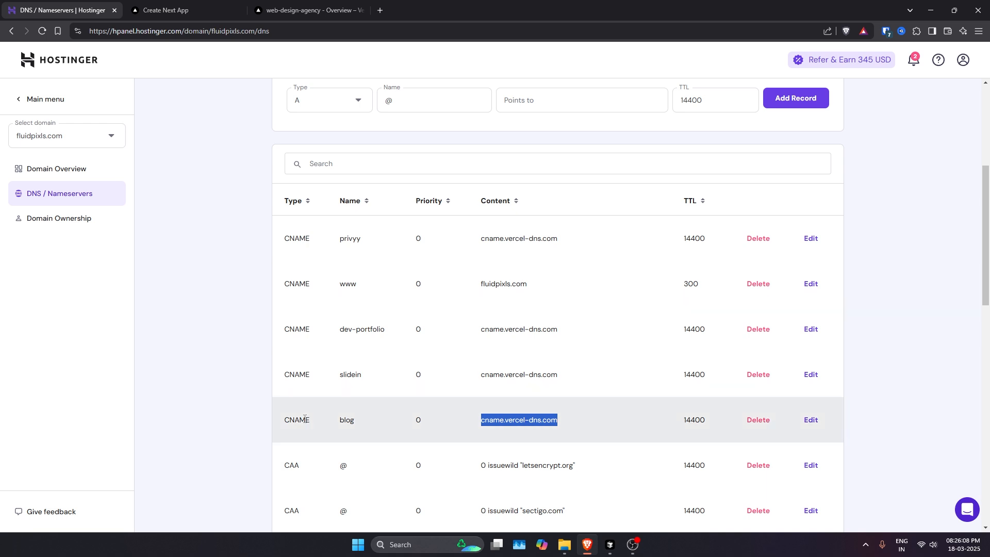
scroll(down, 3)
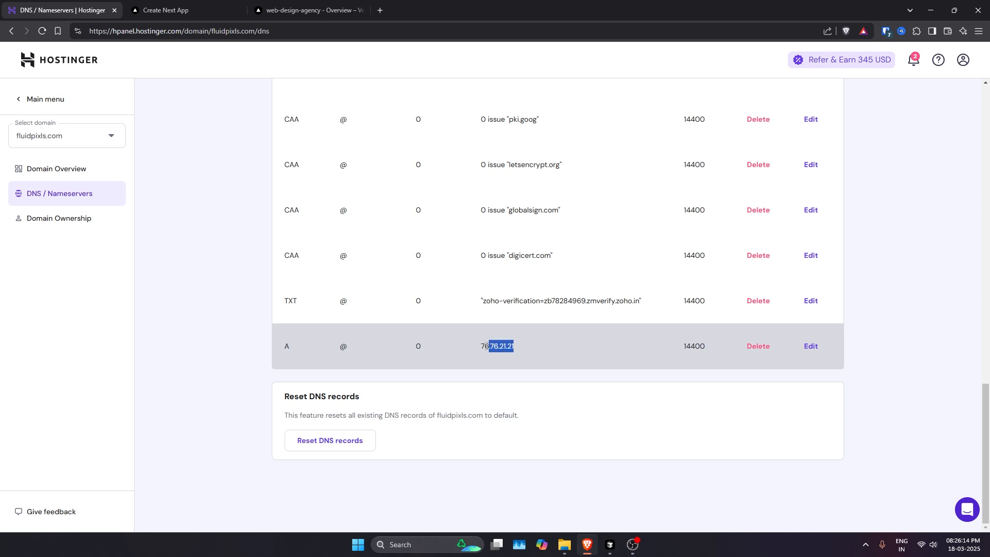
scroll(up, 3)
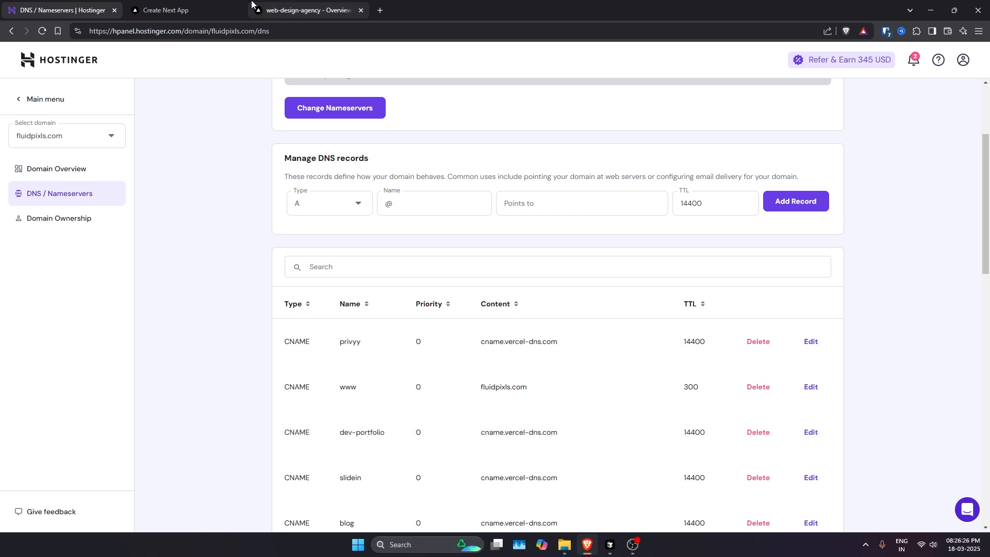
Switch to the fluidpixls-blog project in Vercel and view its Domains settings listing fluidpixls-blog.vercel.app.
click(303, 10)
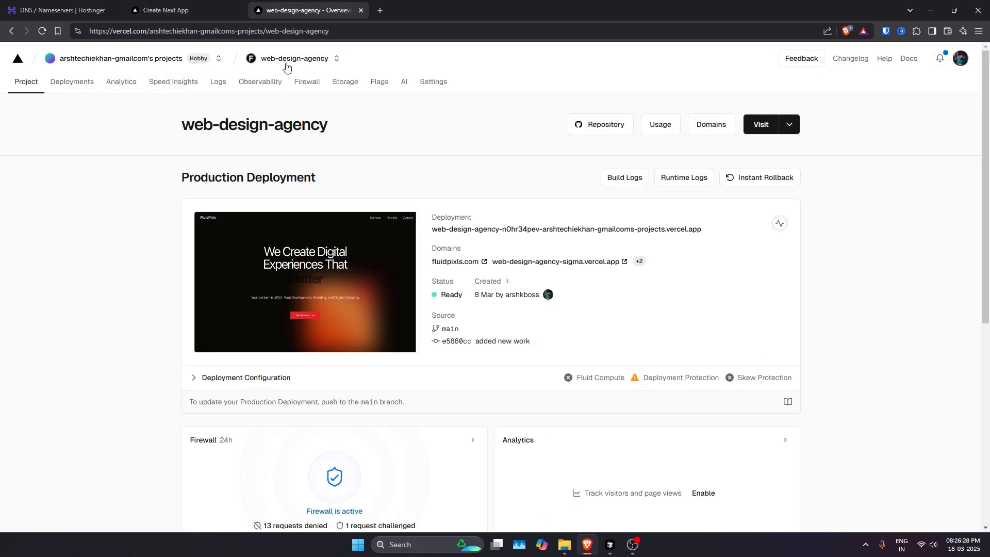
click(336, 57)
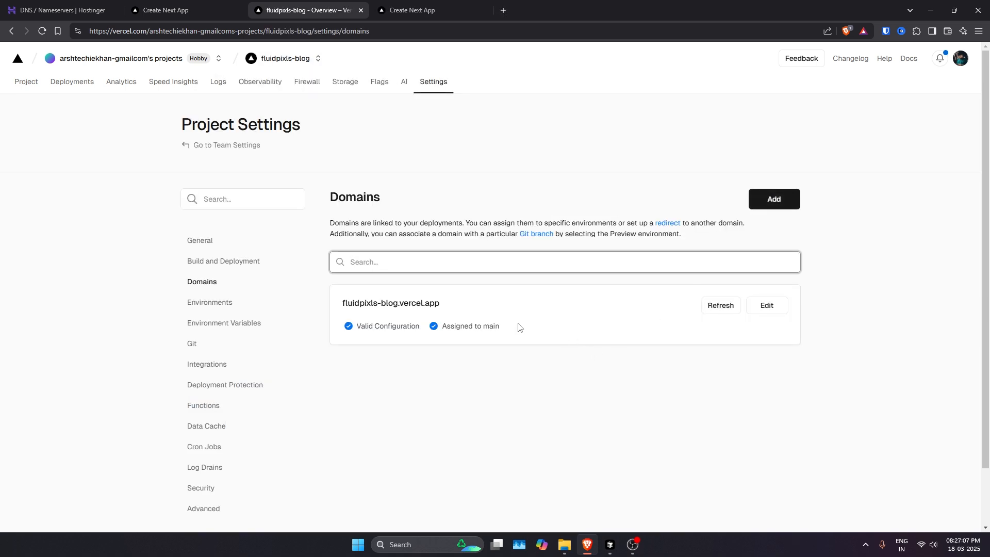
scroll(down, 3)
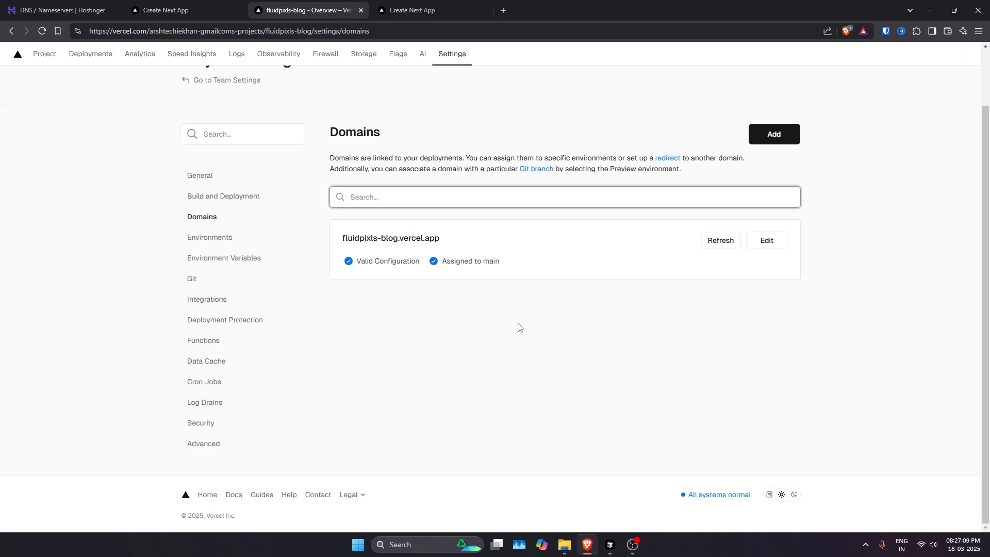